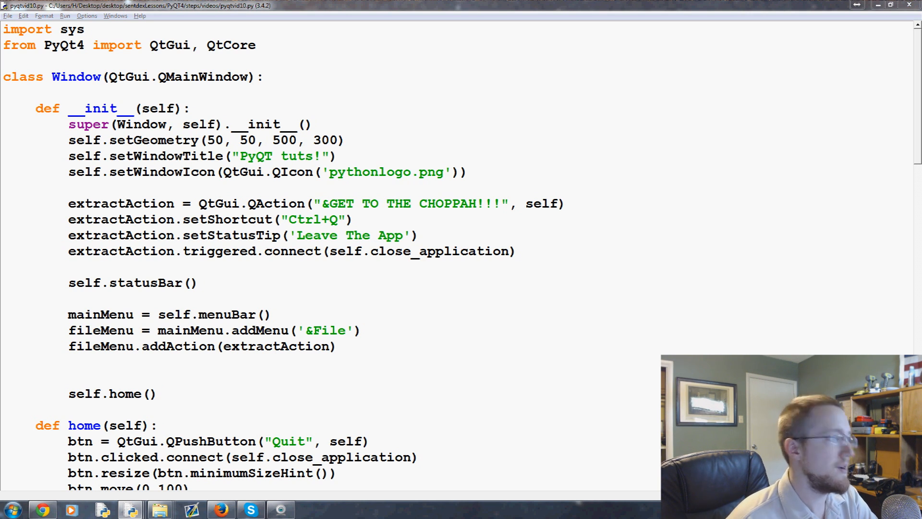
Insert a blank line after the Download button's clicked.connect line, just before self.show()
scroll("down", 3)
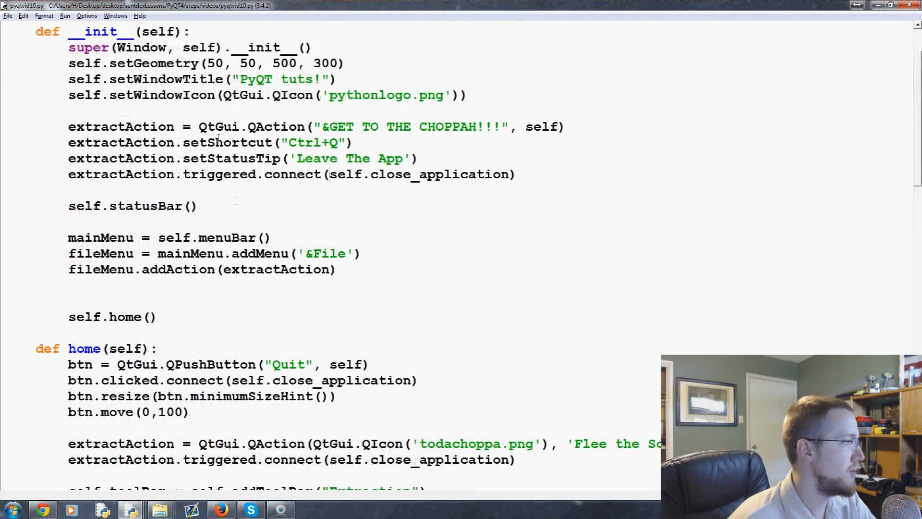
scroll("up", 3)
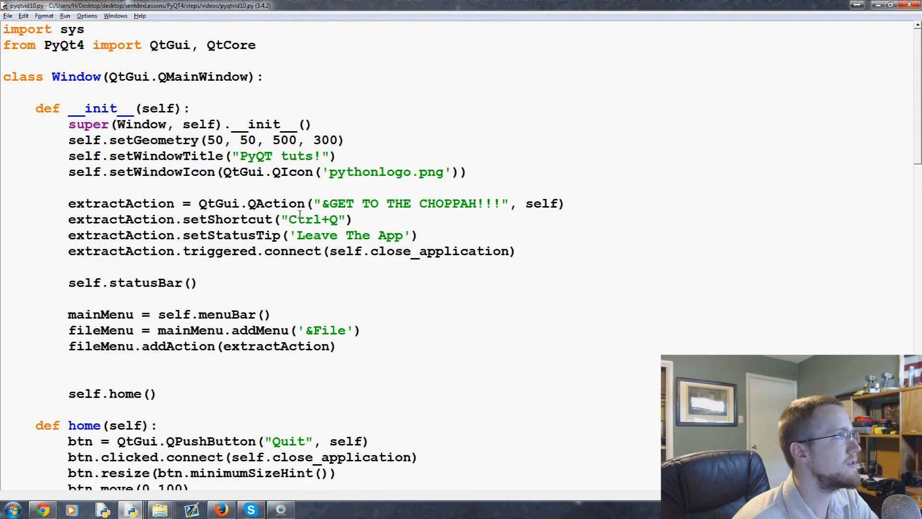
left_click(330, 251)
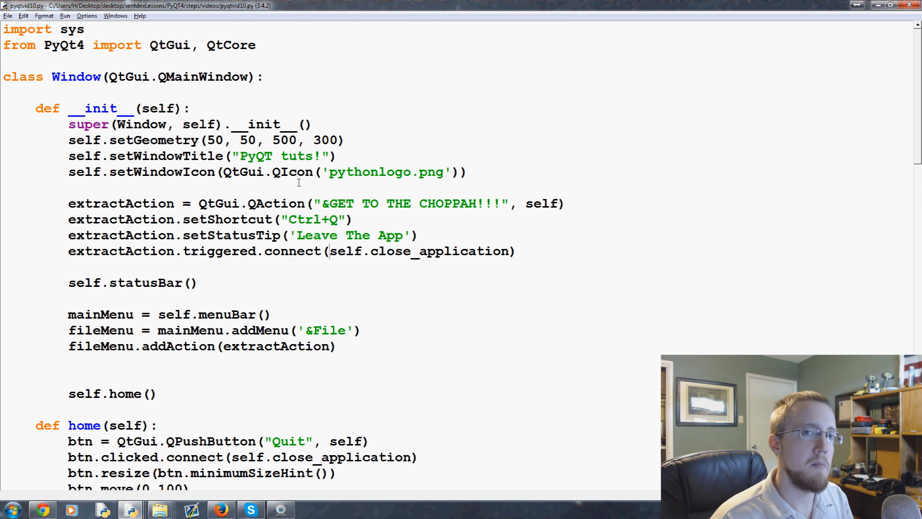
scroll("down", 3)
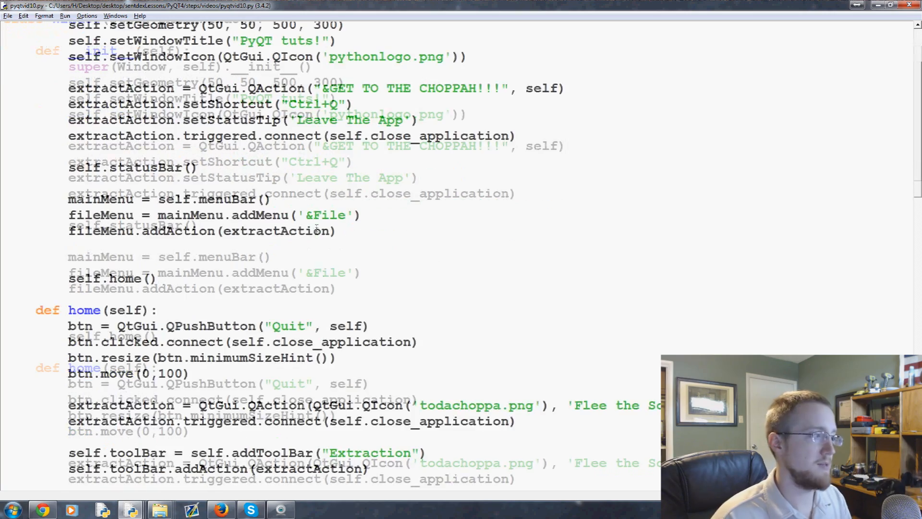
scroll("up", 3)
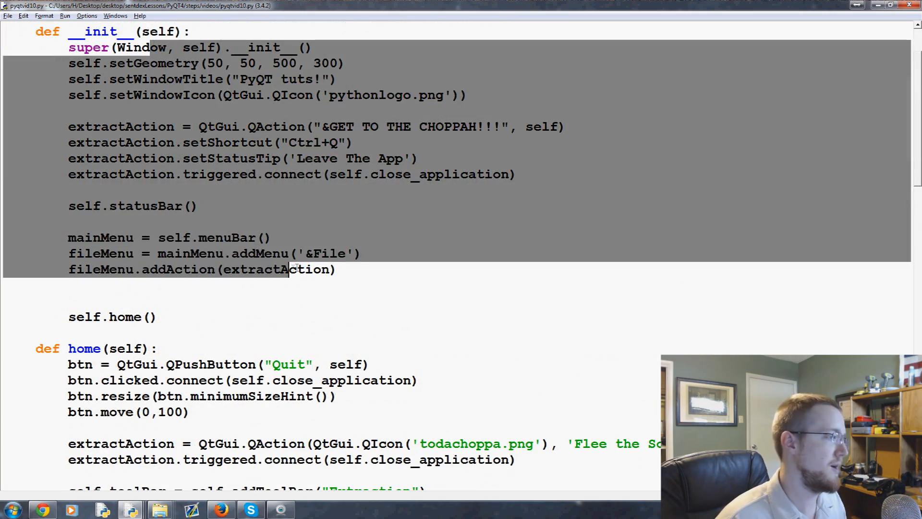
scroll("down", 3)
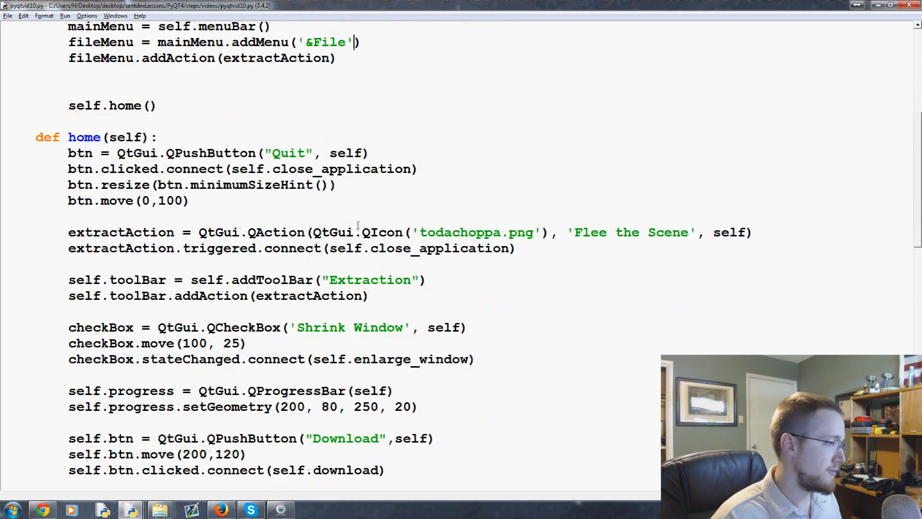
scroll("down", 3)
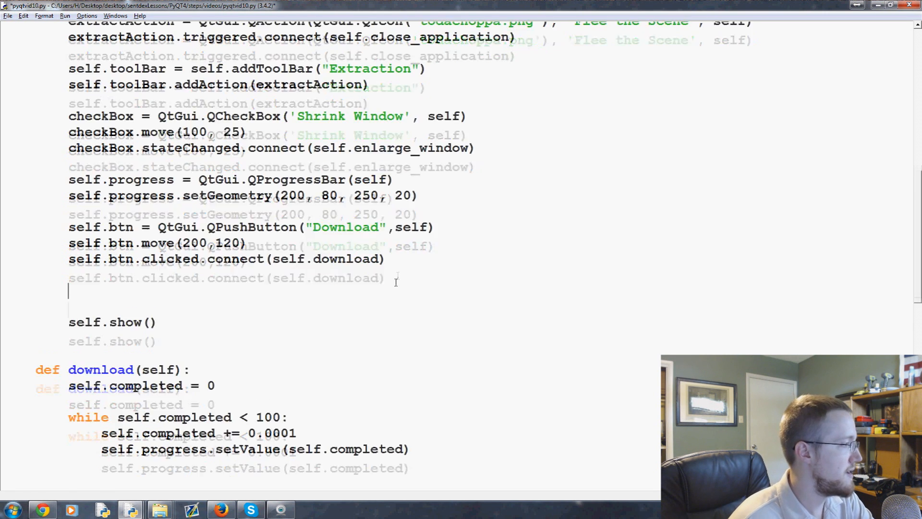
scroll("down", 3)
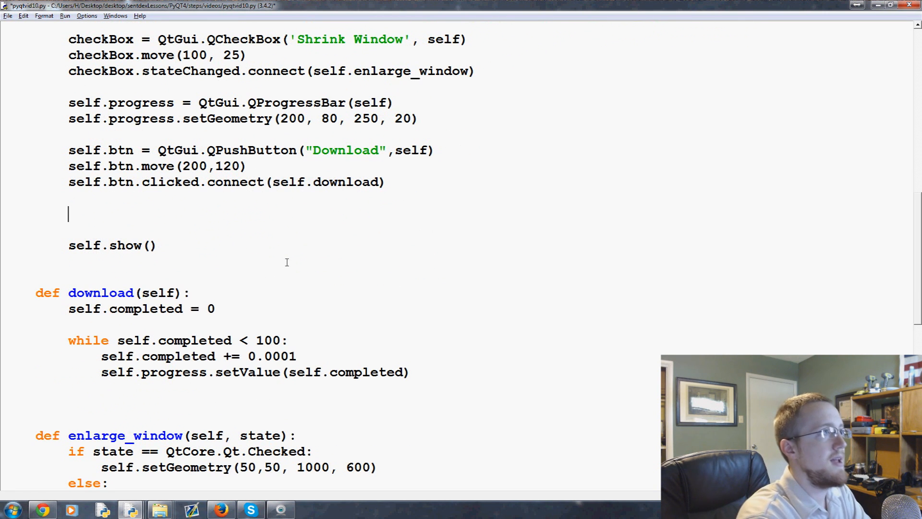
Write self.styleChoice = QtGui.QLabel("Windows", self) and open an empty line above it
type("self.sty")
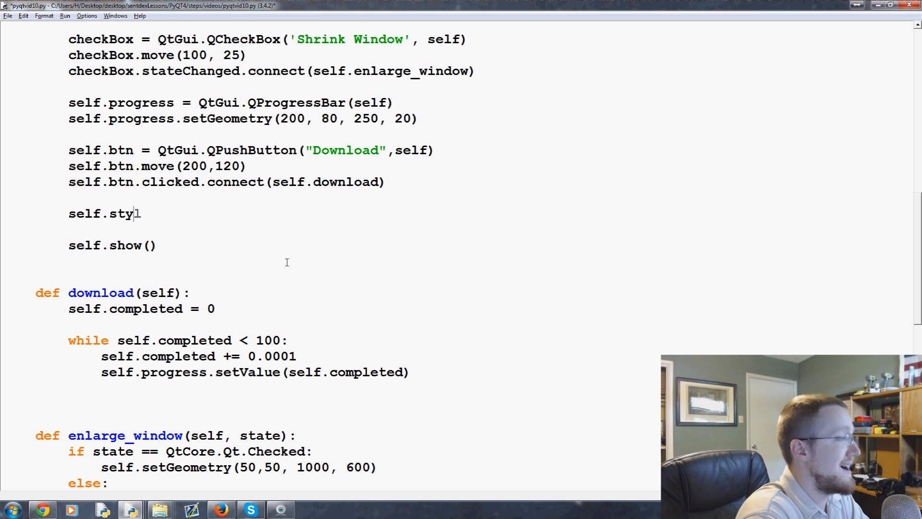
type("leChoice")
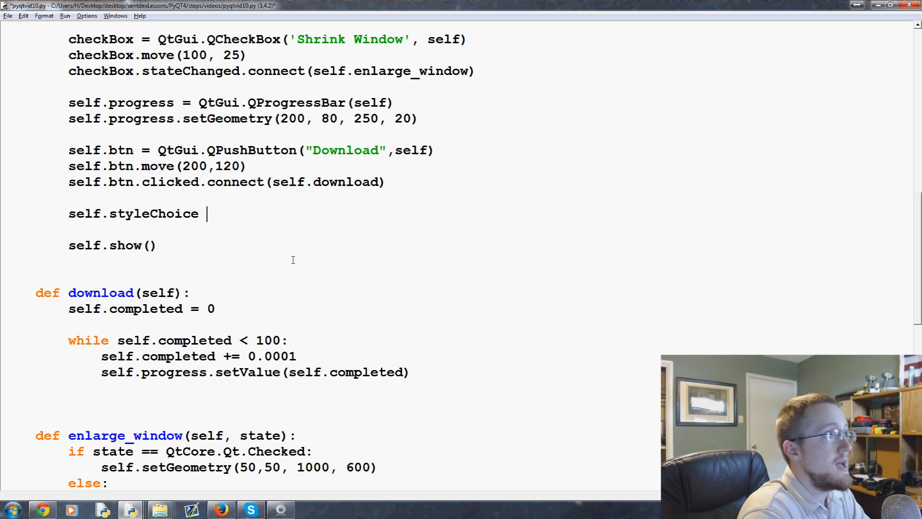
type("= QtG")
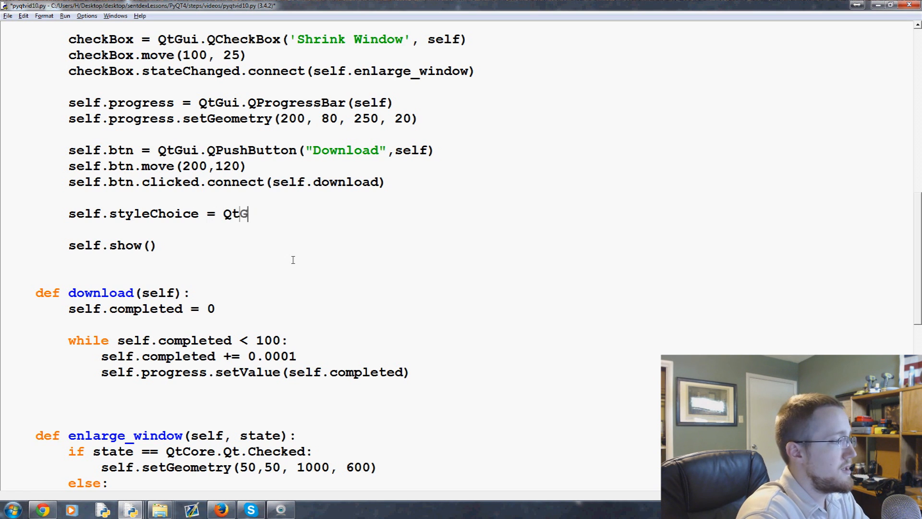
type("Gui.Ql")
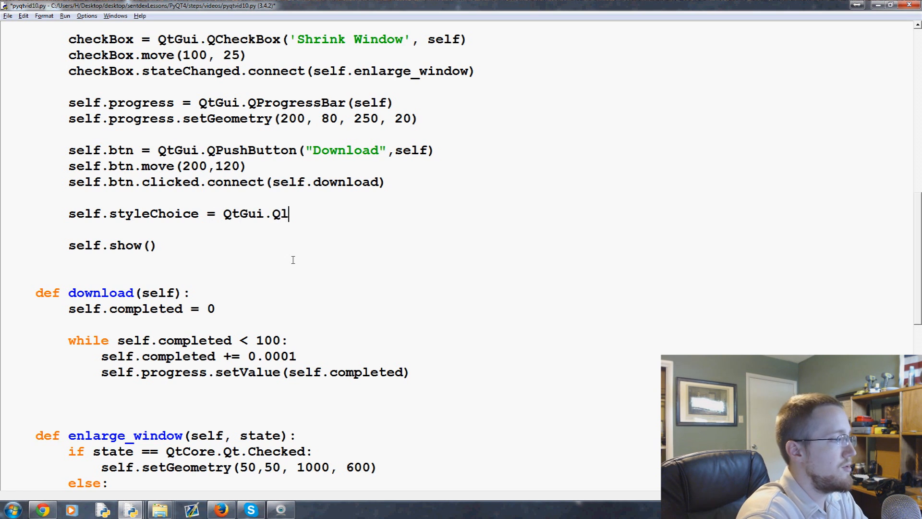
type("a")
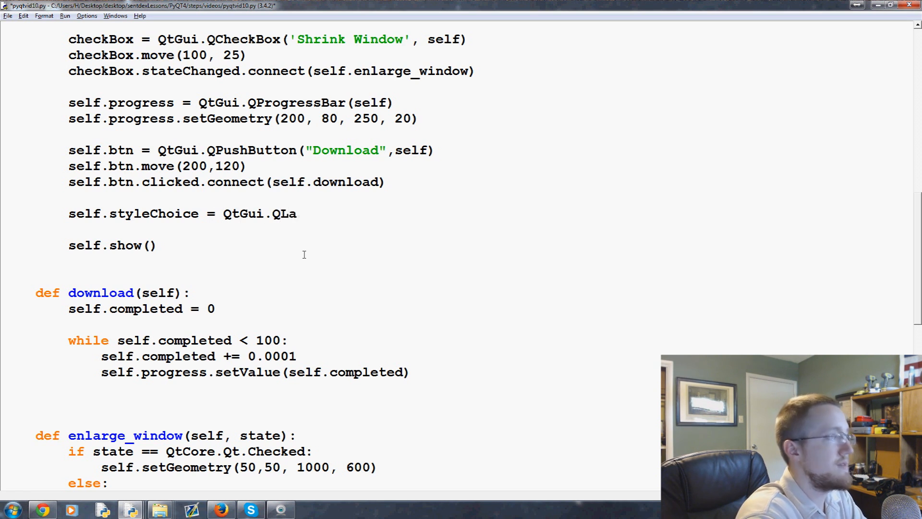
type("bel()")
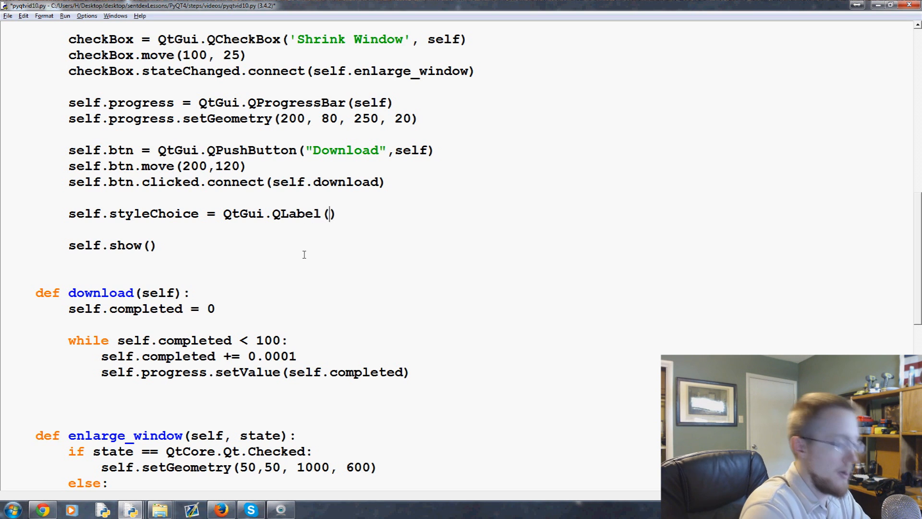
type("\"Windo\"")
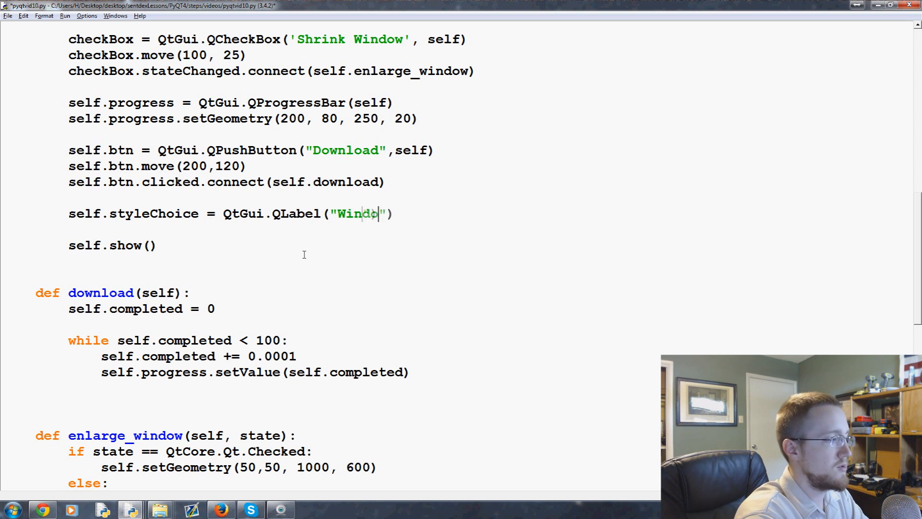
type("ws")
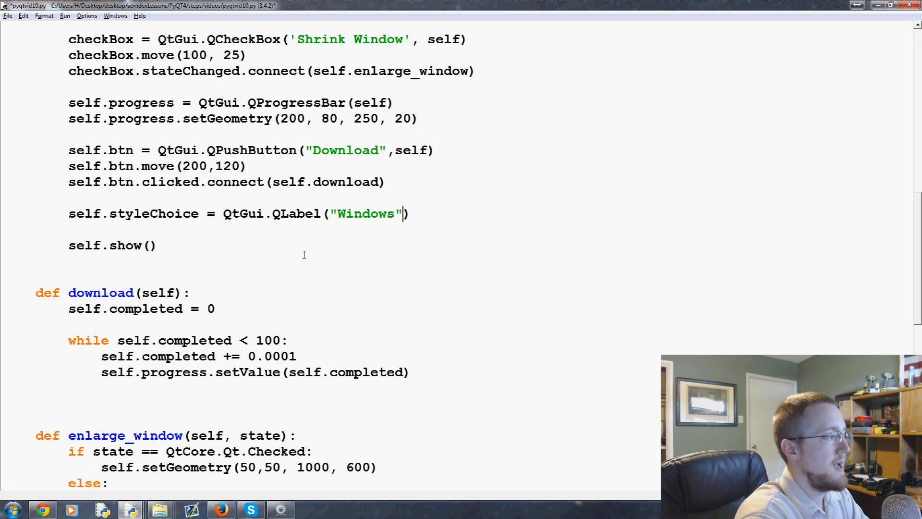
type(",")
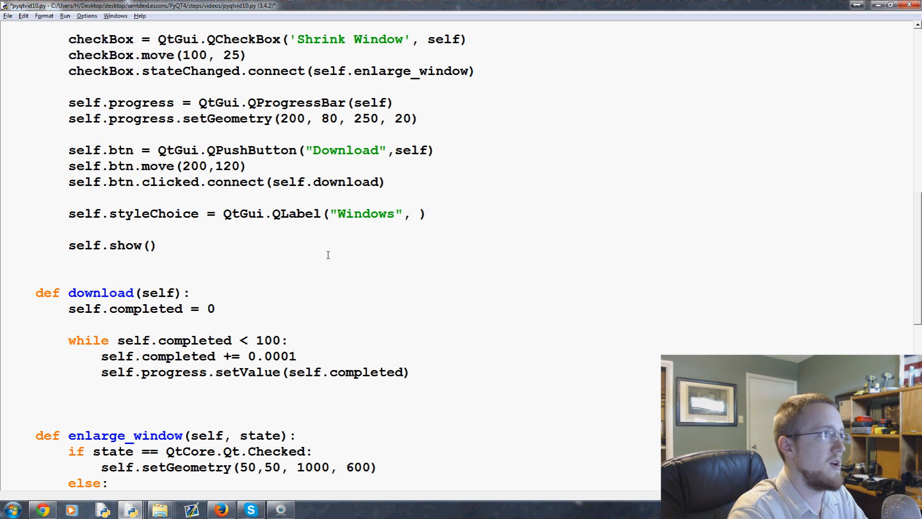
type("self")
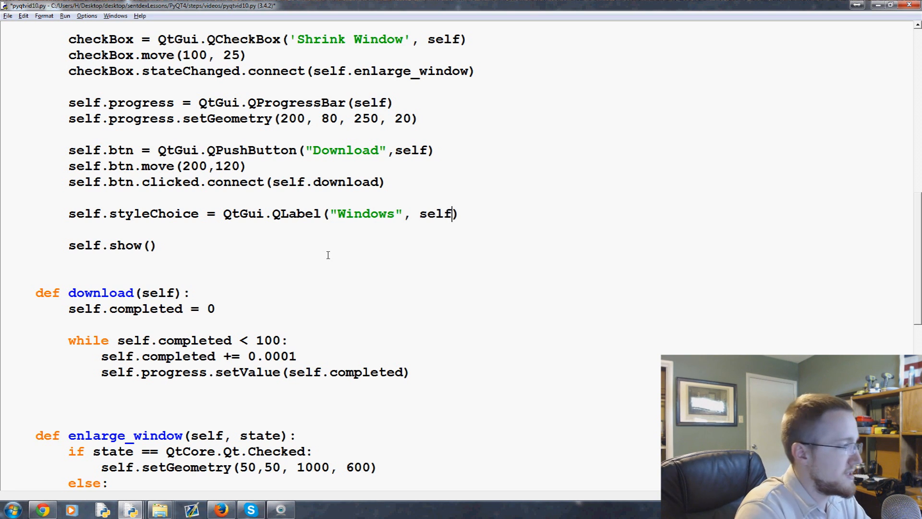
key("Return")
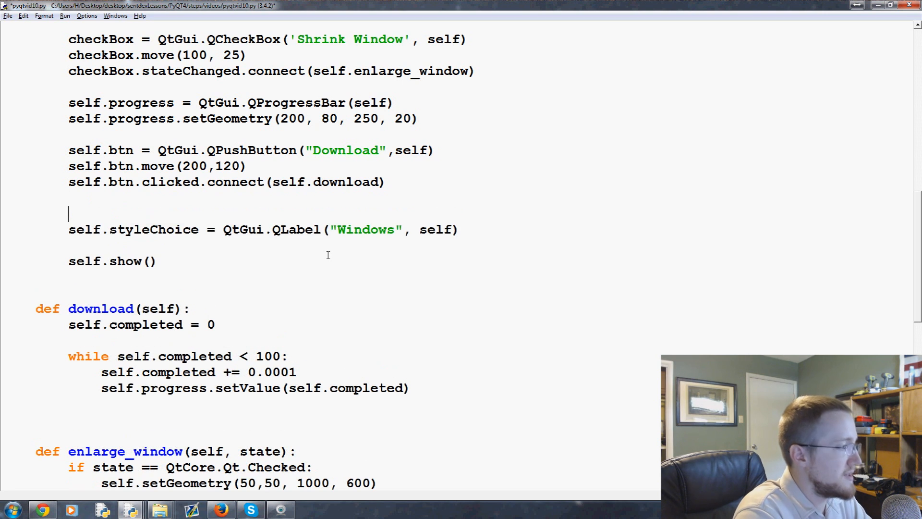
Add print(self.style().objectName()) on the line above the label
type("print()")
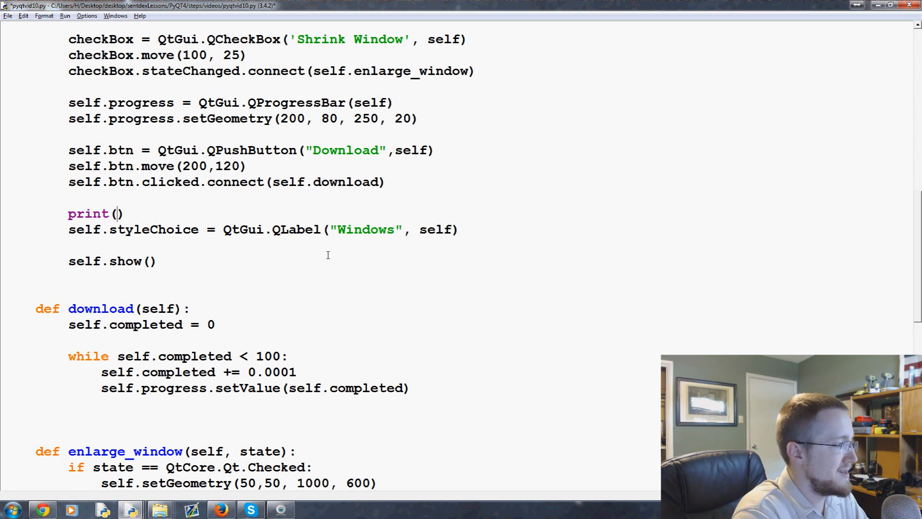
type("self.style(")
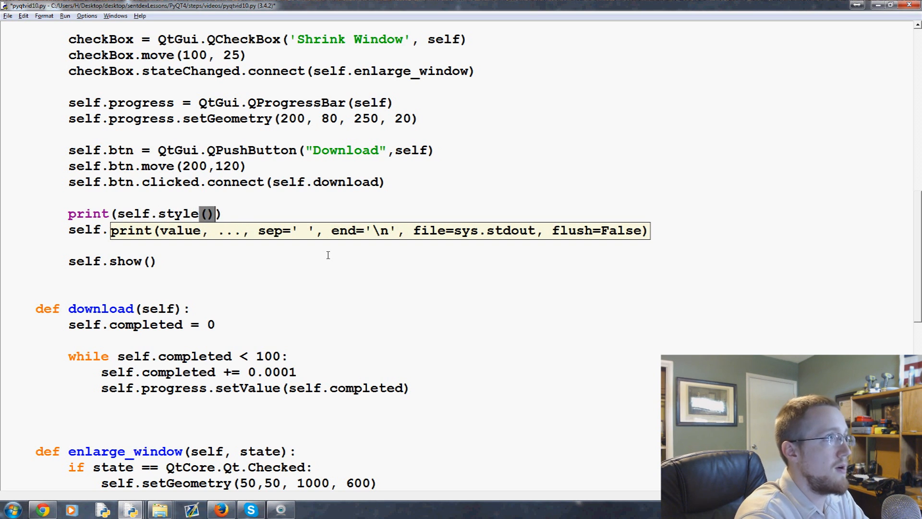
type(".objectnam")
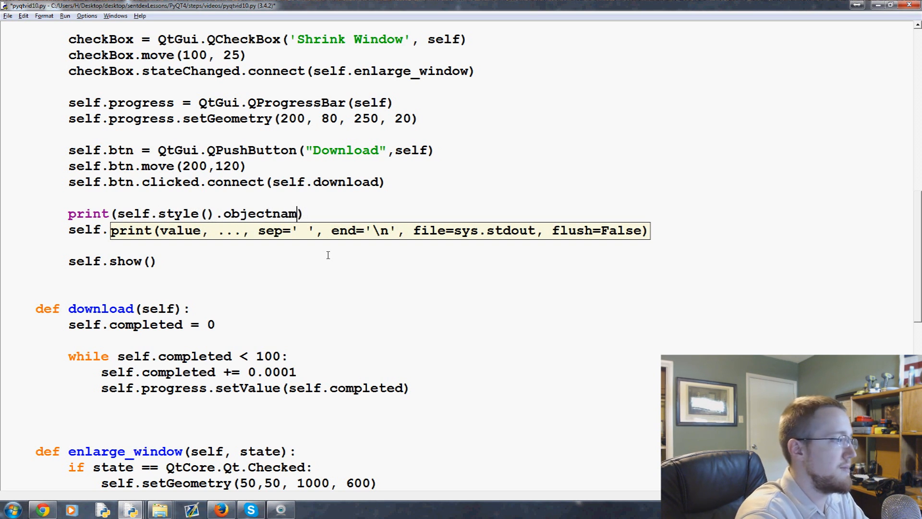
type("e ()")
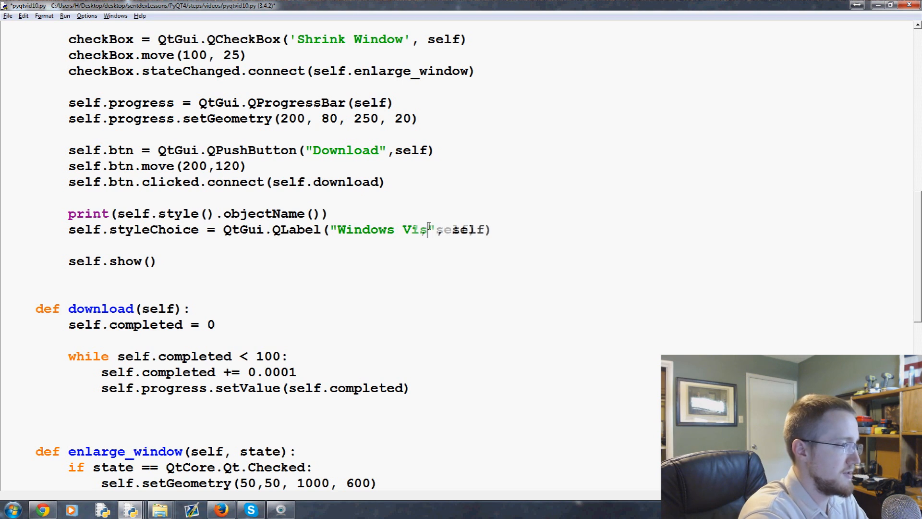
Change the label string to "Windows Vista" and return to the line before self.show()
type("ta")
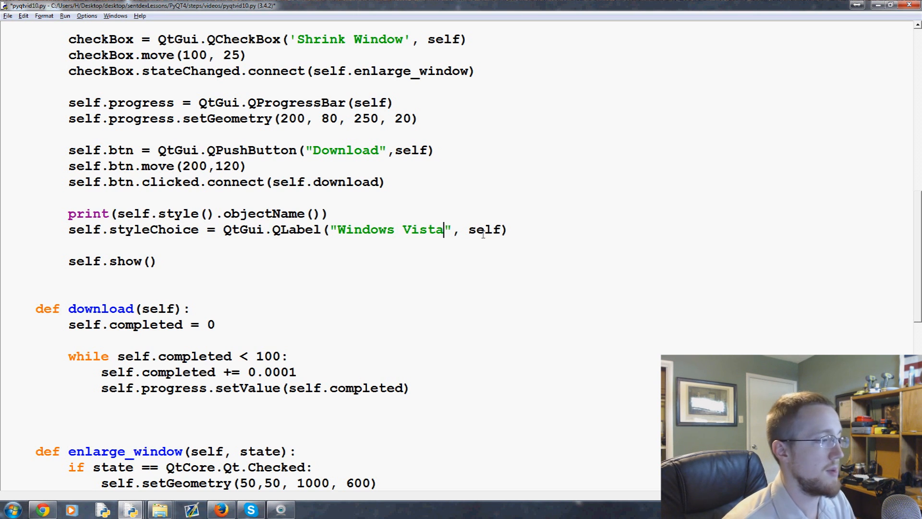
left_click(565, 229)
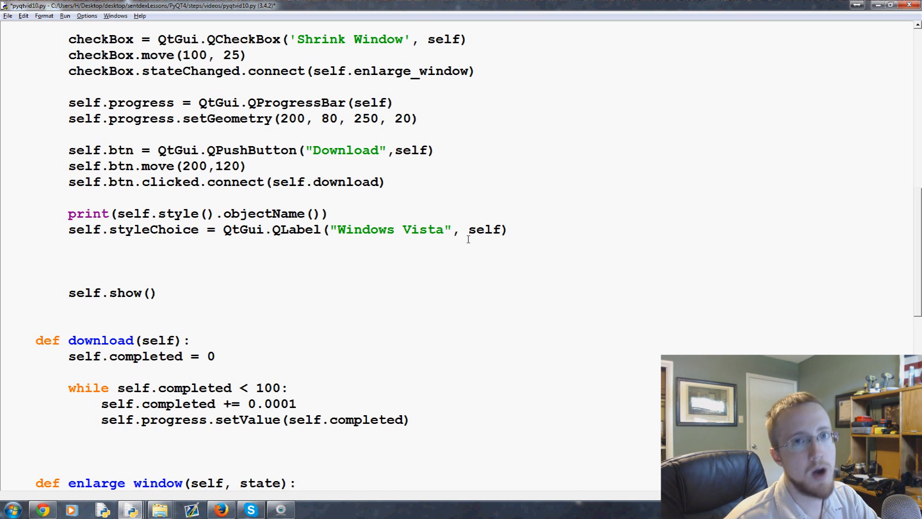
left_click(70, 262)
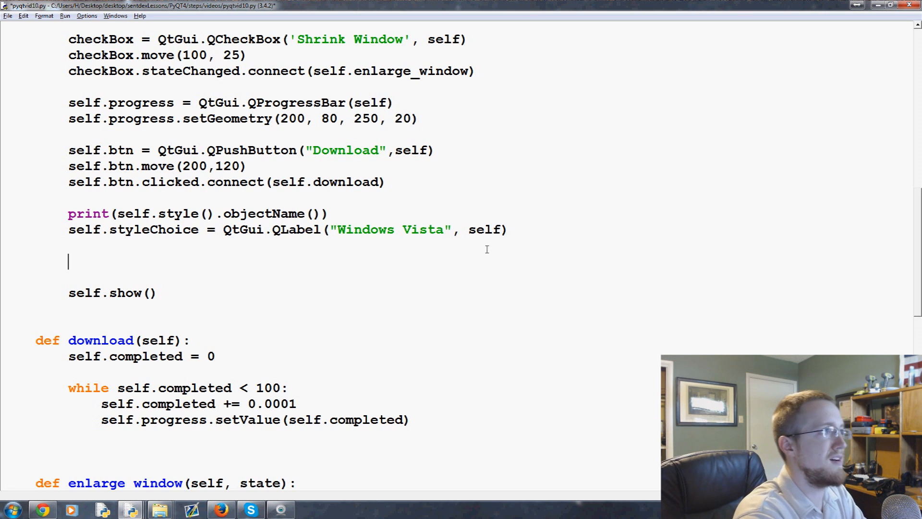
Create comboBox = QtGui.QComboBox(self) with an addItem("") line, duplicated for more items
type("combo")
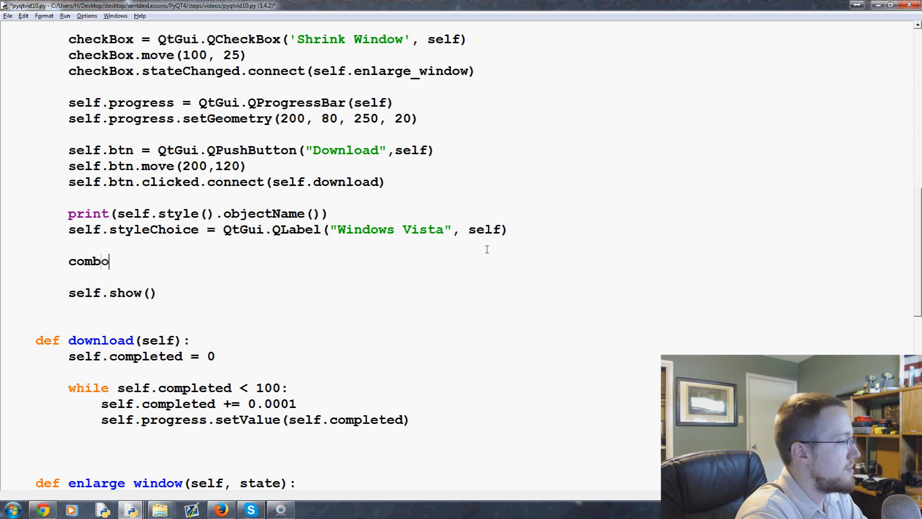
type("Box =")
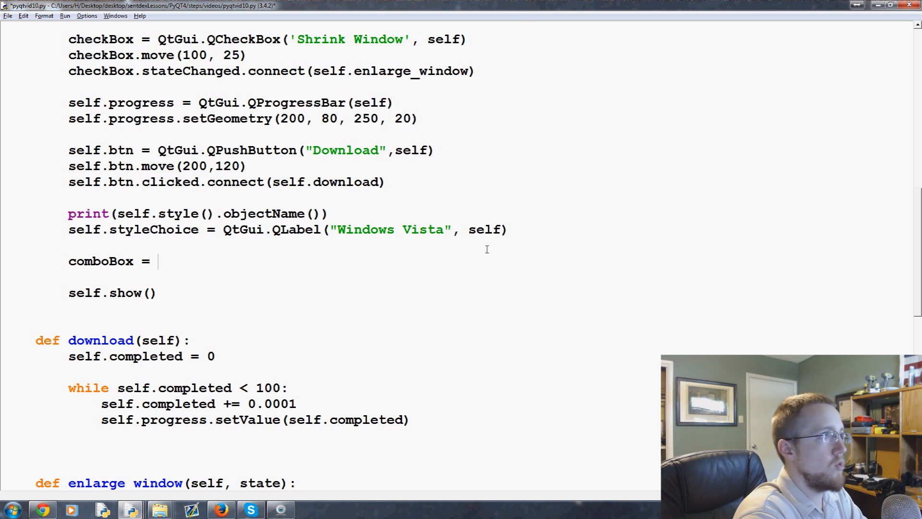
type("QtGui")
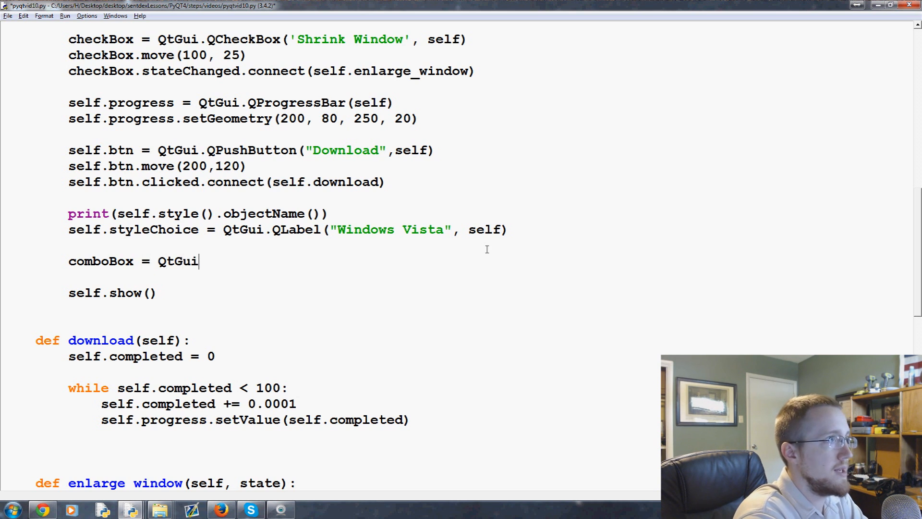
type(".QCom")
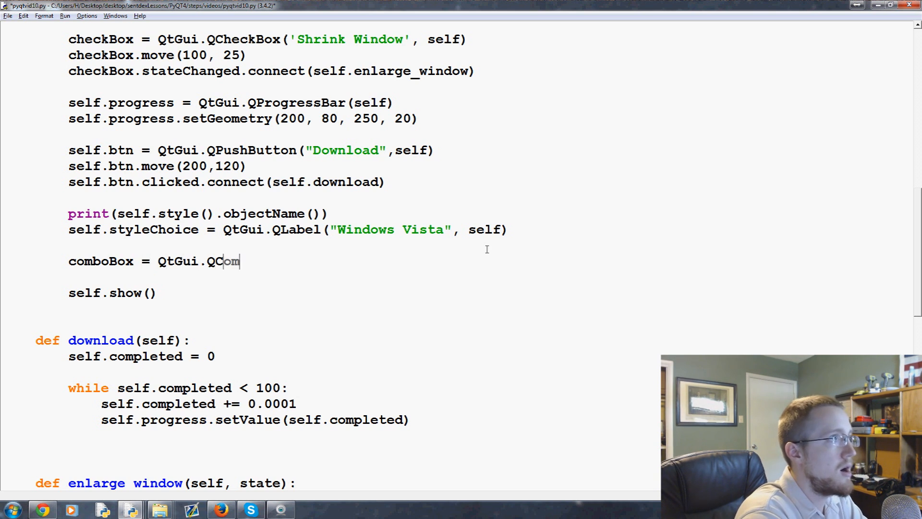
type("boBox(")
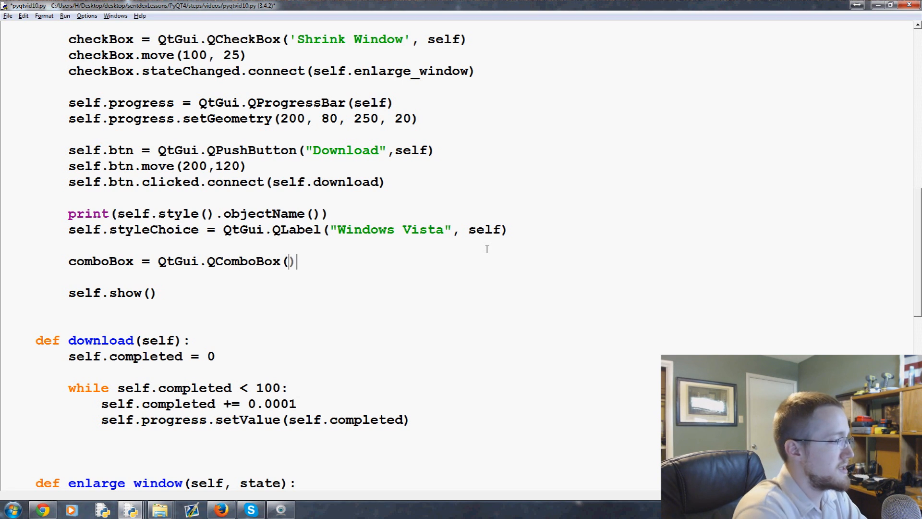
type("self")
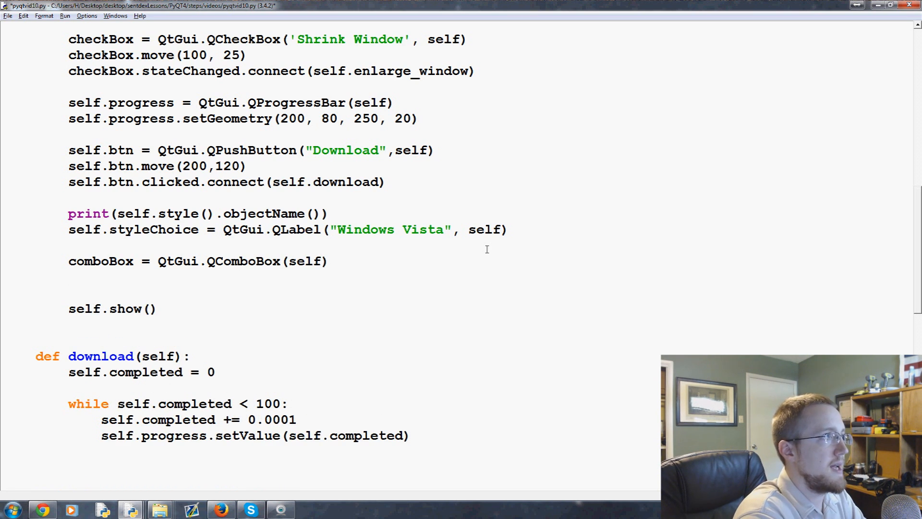
type("comboBox.addIte")
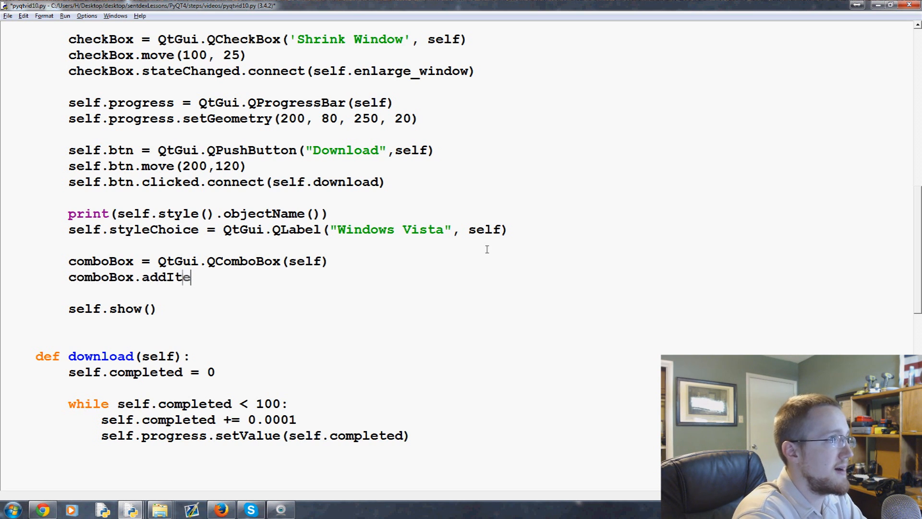
type("m(\"\")")
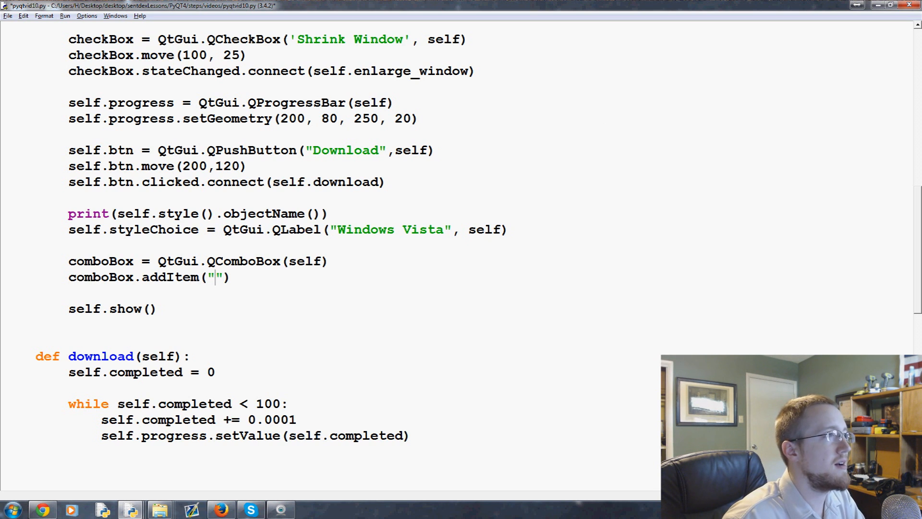
triple_click(149, 277)
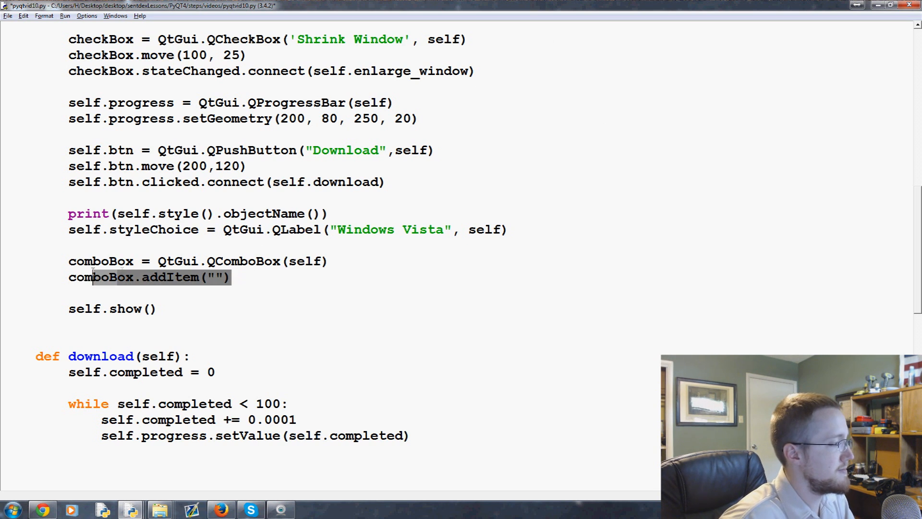
left_click(241, 277)
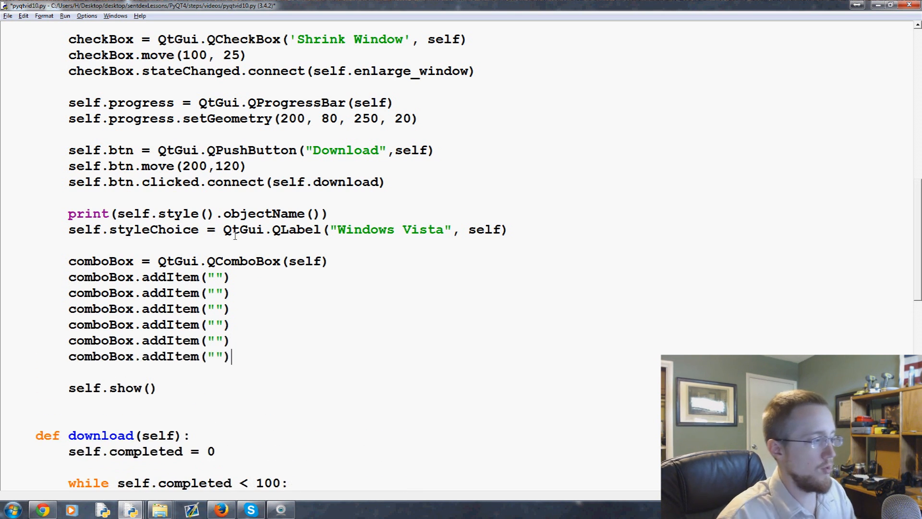
left_click(216, 277)
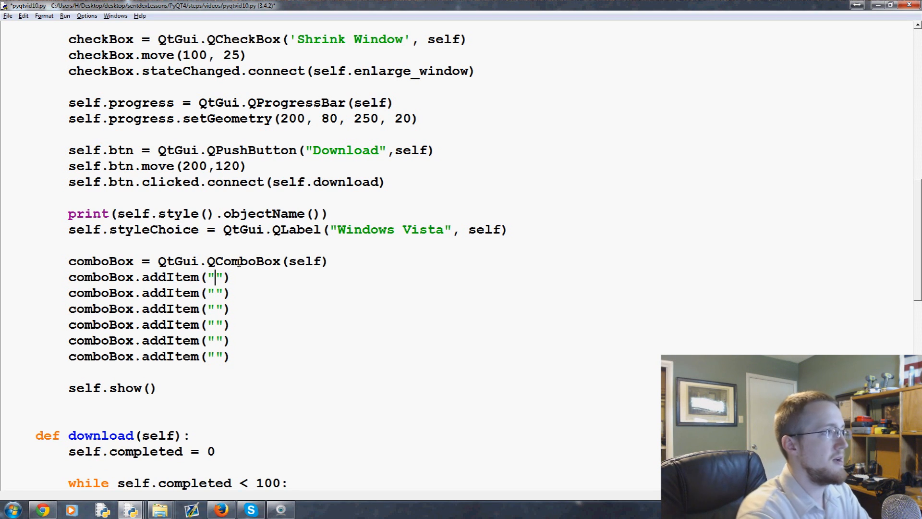
Fill in the item names motif, Windows, cde, Plastique, Cleanlooks and windowsvista
type("motif")
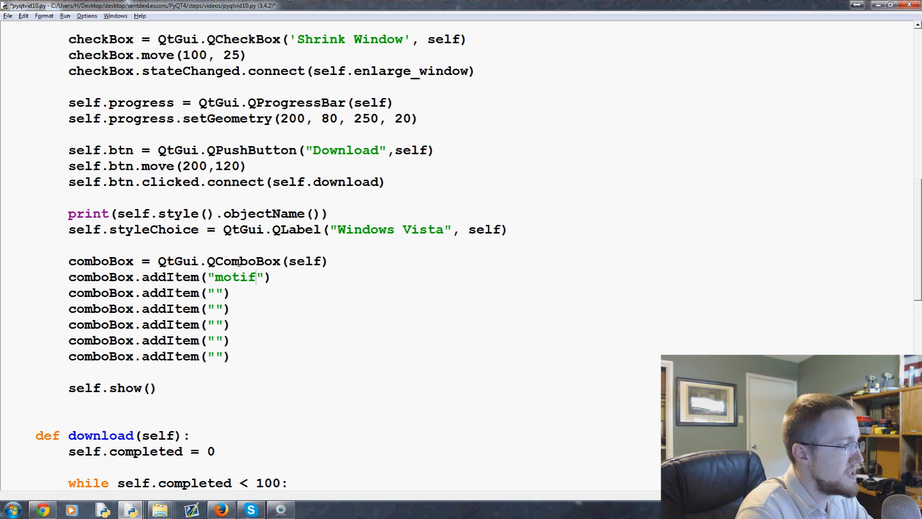
type("W")
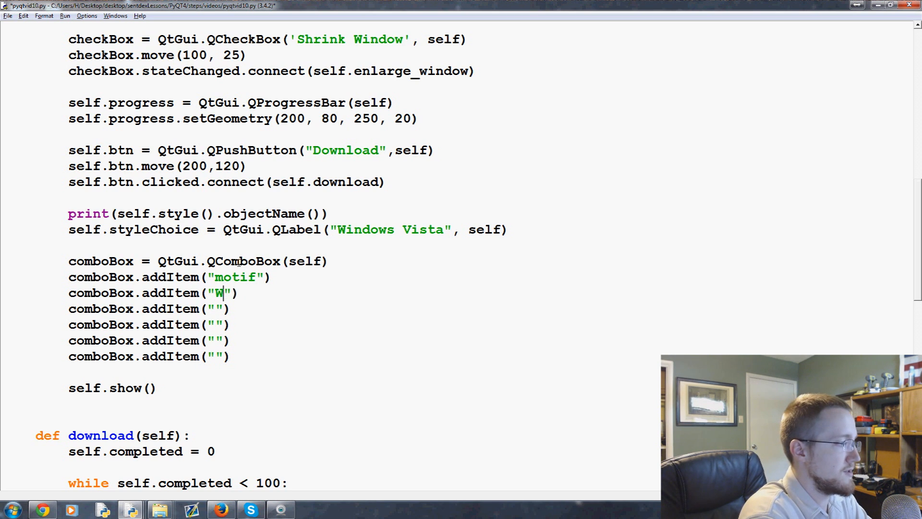
type("indows")
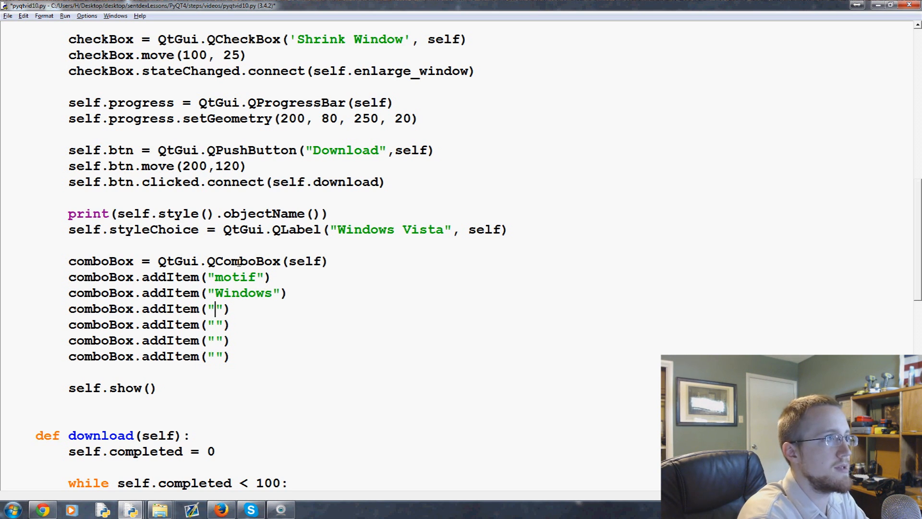
type("cde")
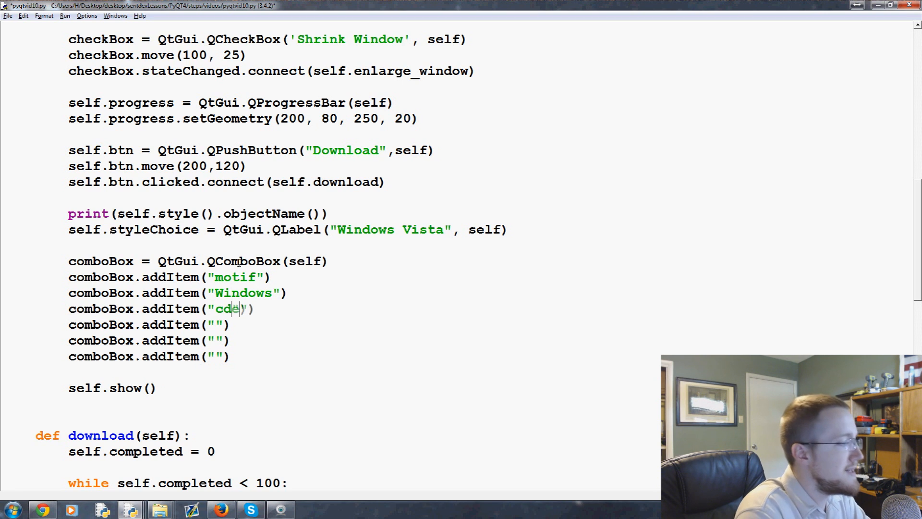
type("Plas")
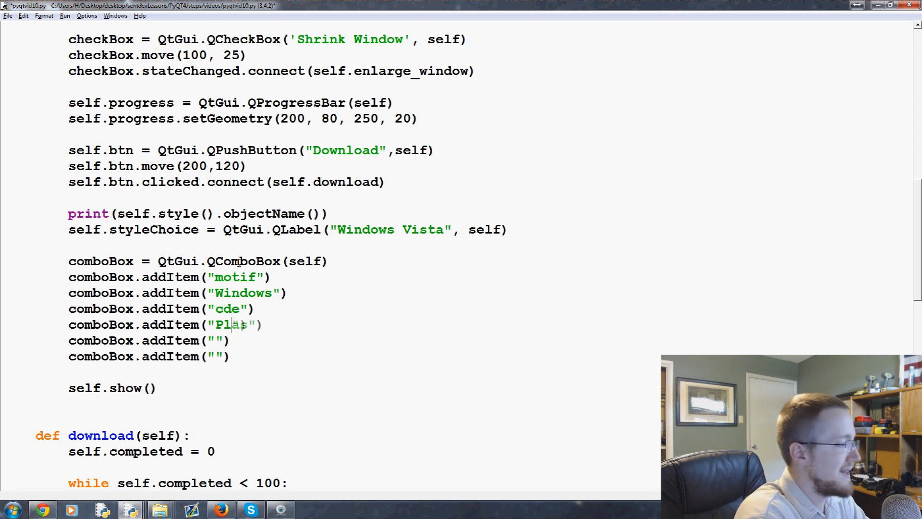
type("stique")
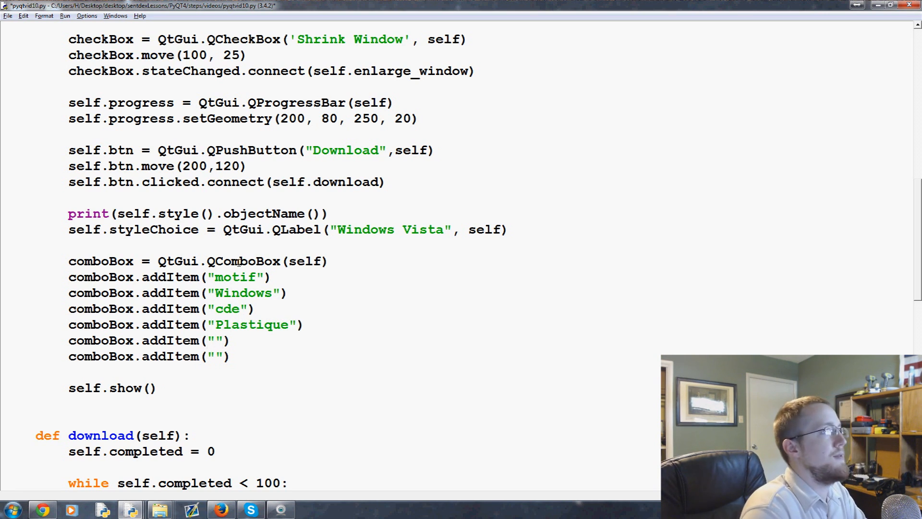
type("CleanL")
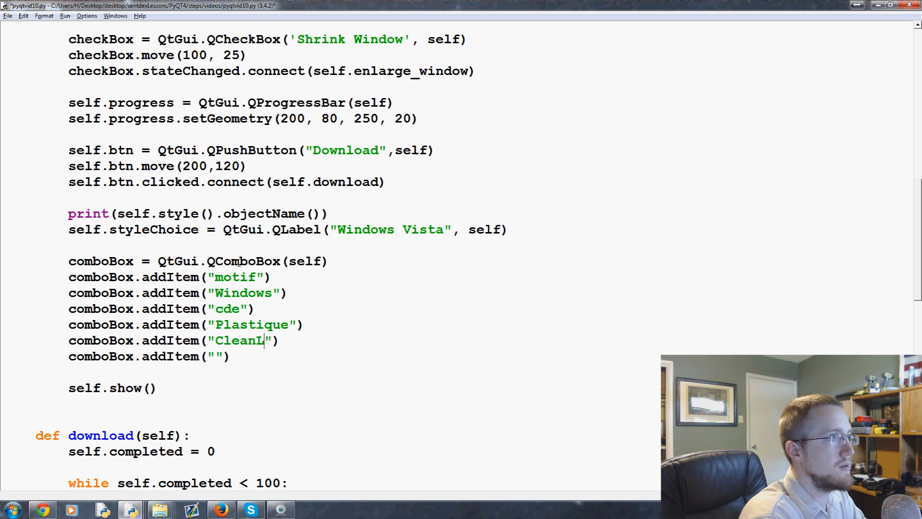
type("ooks")
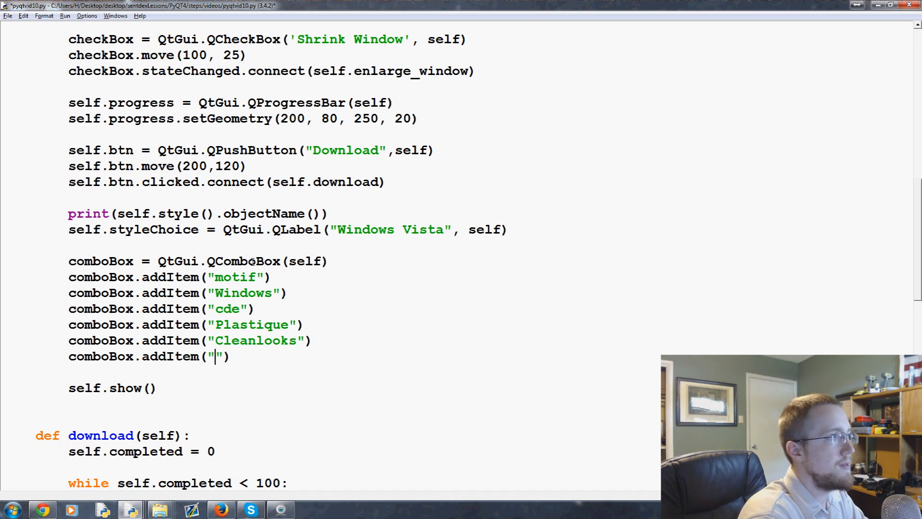
type("windowsvista")
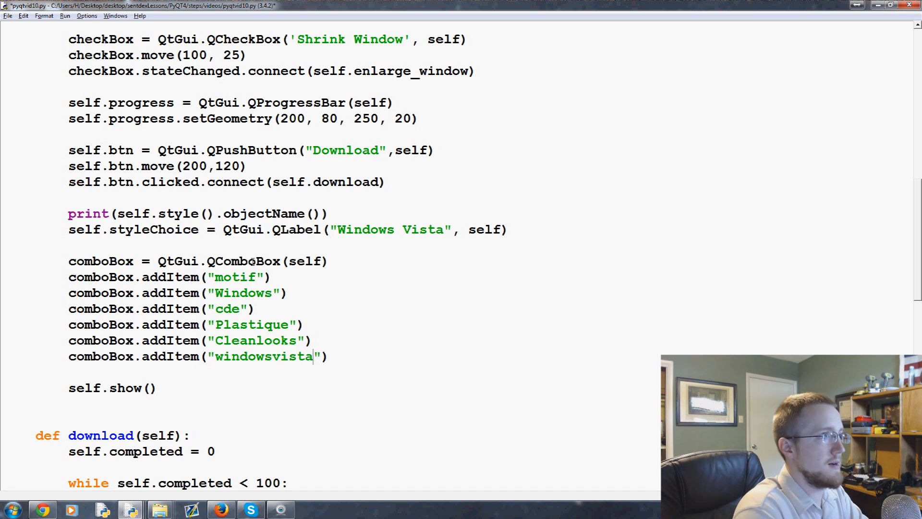
double_click(259, 357)
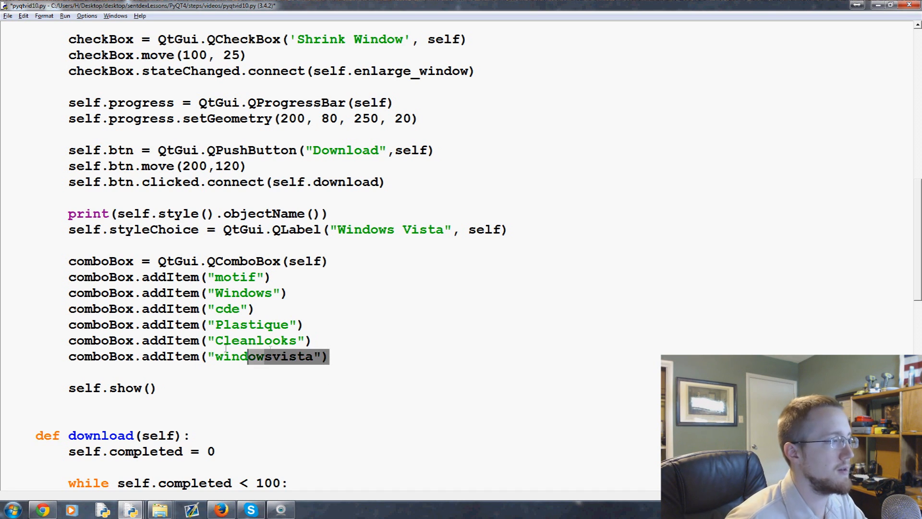
scroll("down", 3)
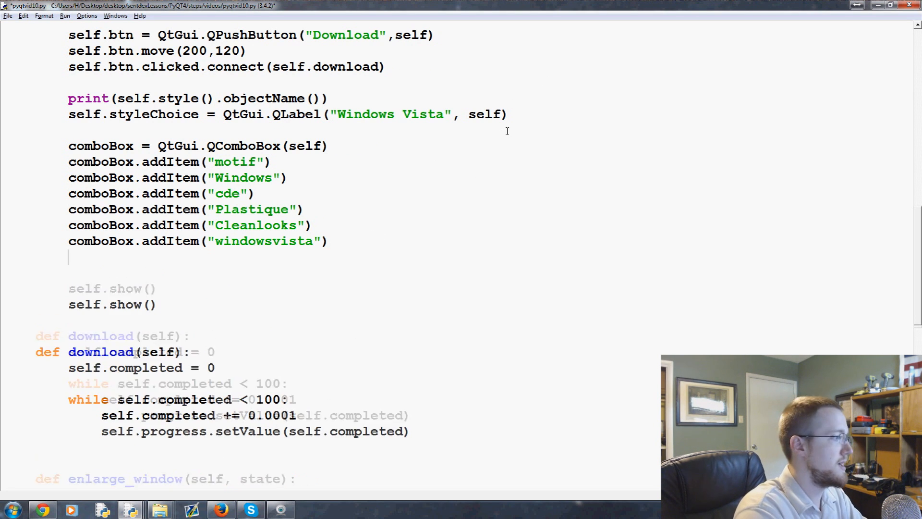
Add comboBox.move(50, 250) and self.styleChoice.move(50,150) lines
type("comboBox")
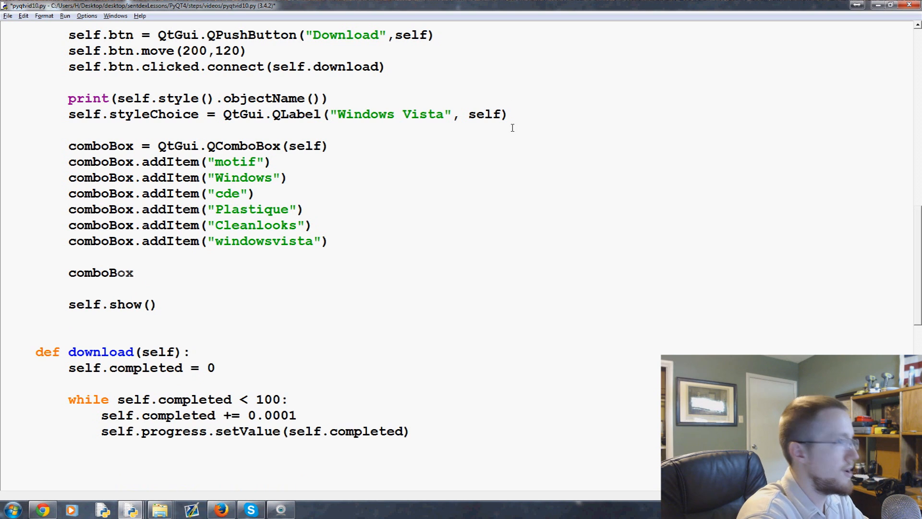
type(".move(")
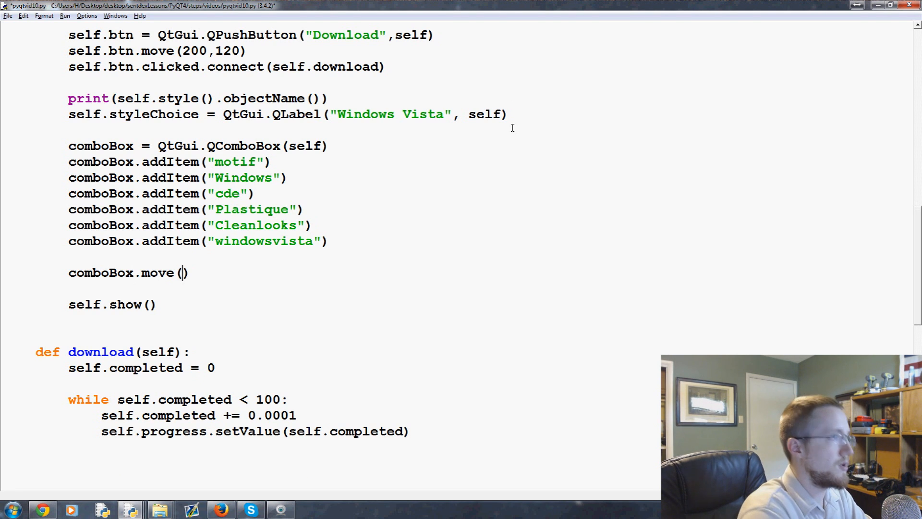
type("50, 250")
type("self")
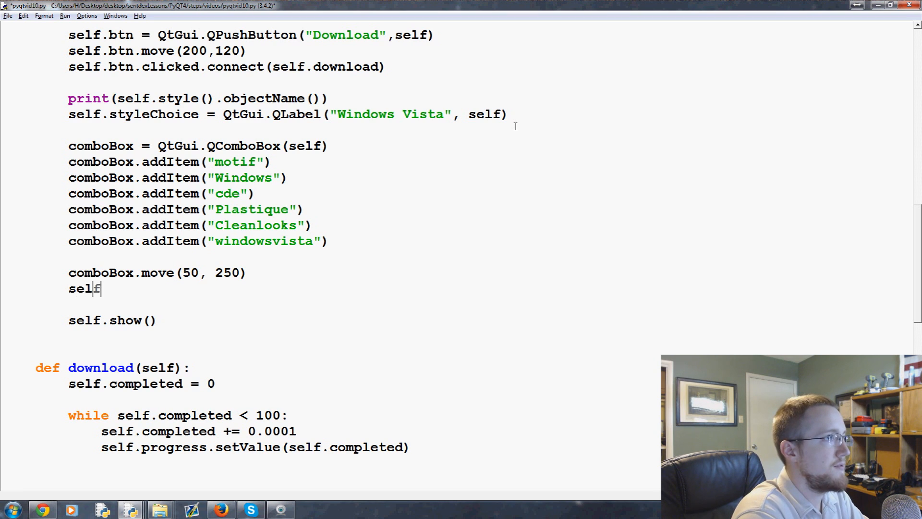
type(".")
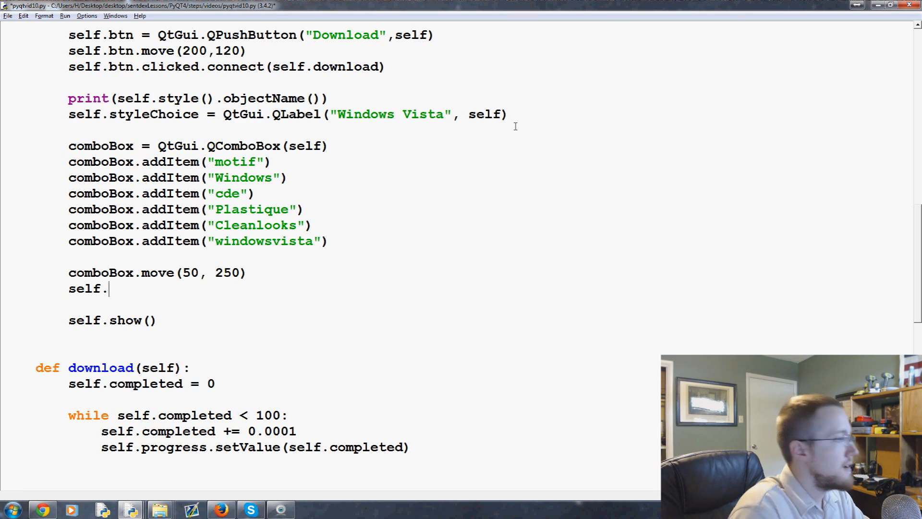
double_click(153, 114)
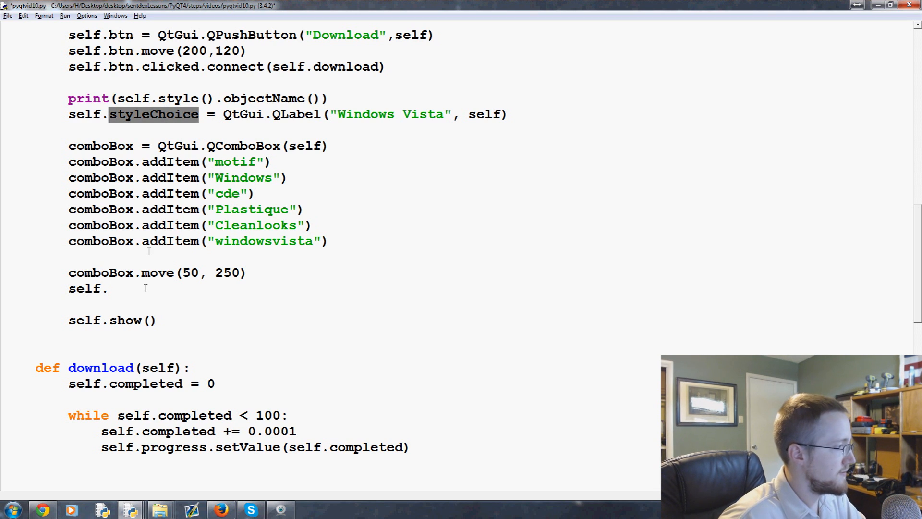
type("styleChoice")
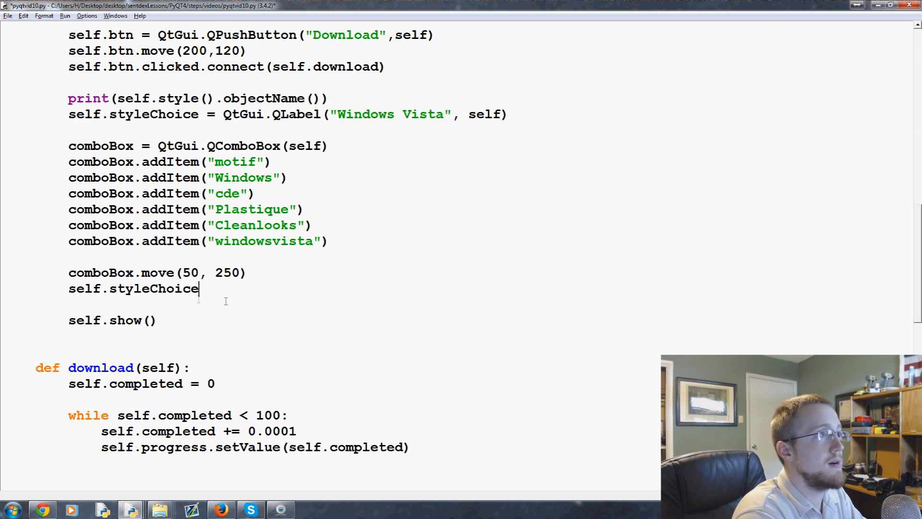
type(".move()")
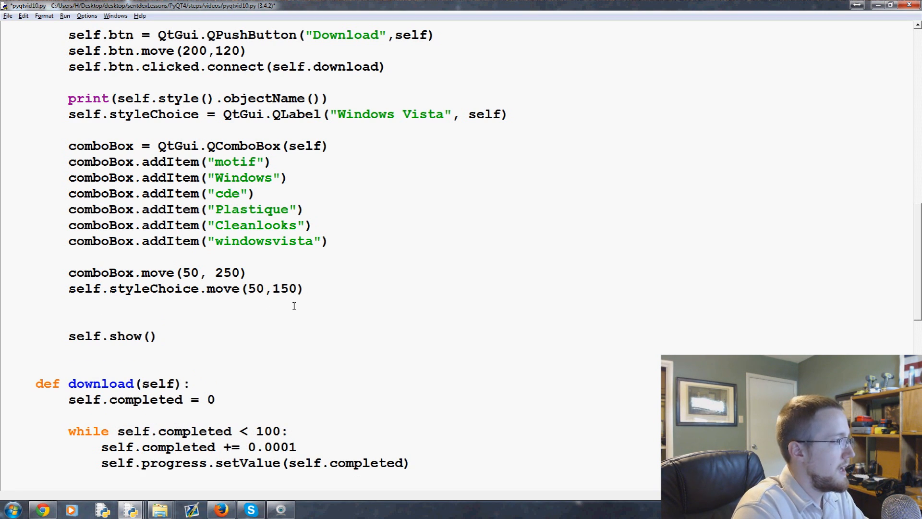
left_click(69, 305)
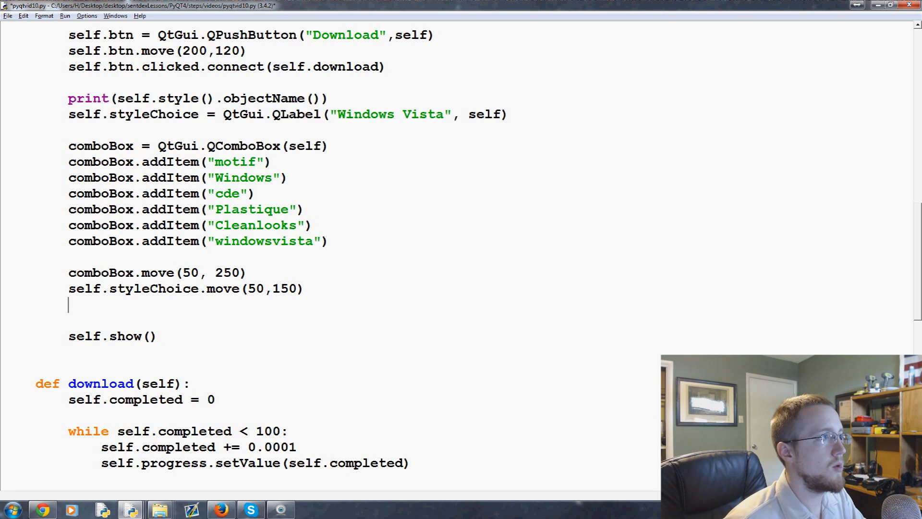
Add comboBox.activated[str].connect(self.style_choice) and a blank line below self.show()
type("co")
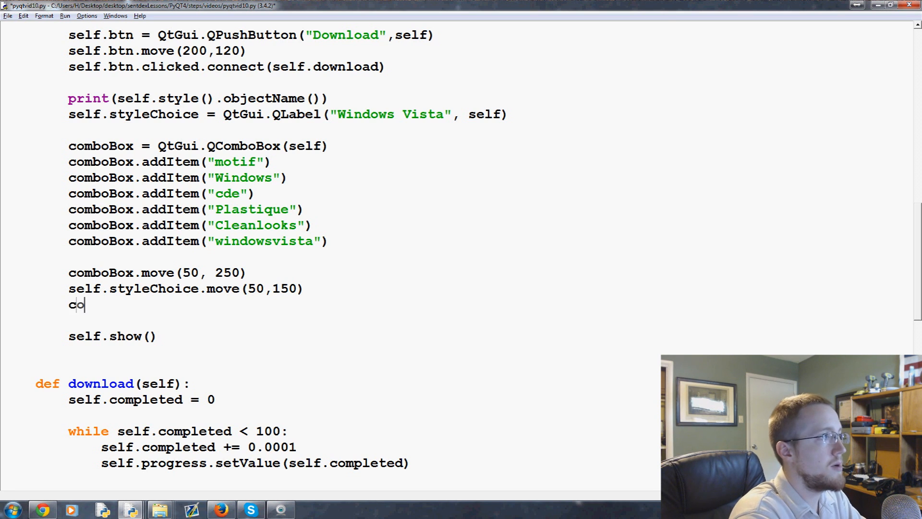
type("mboBox.a")
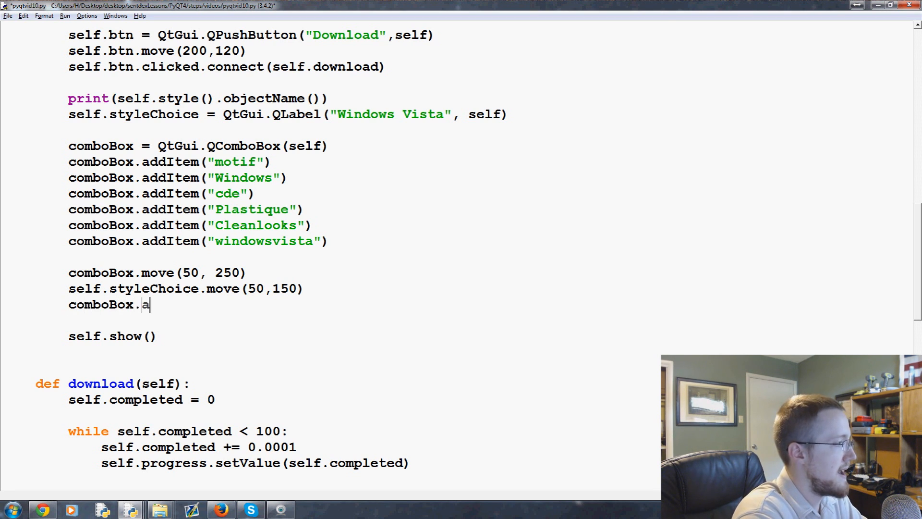
type("ctivated")
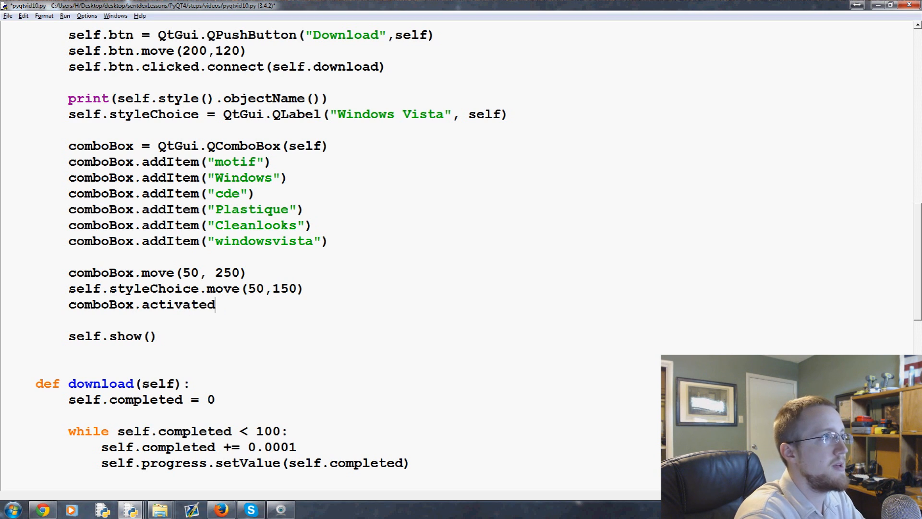
type("[")
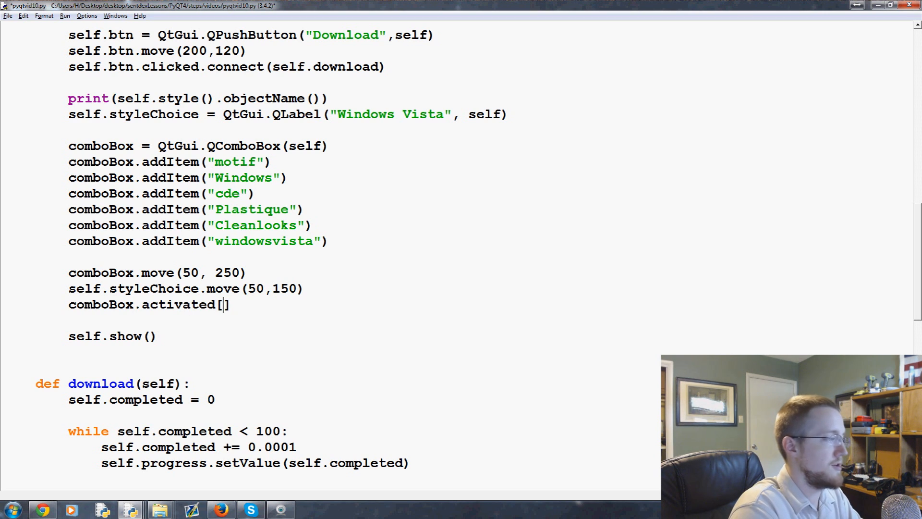
type("$")
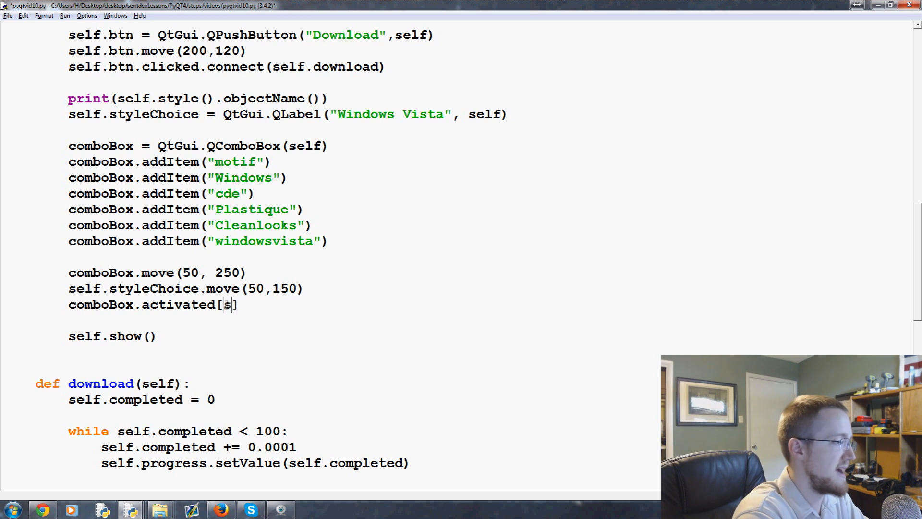
type("tr].")
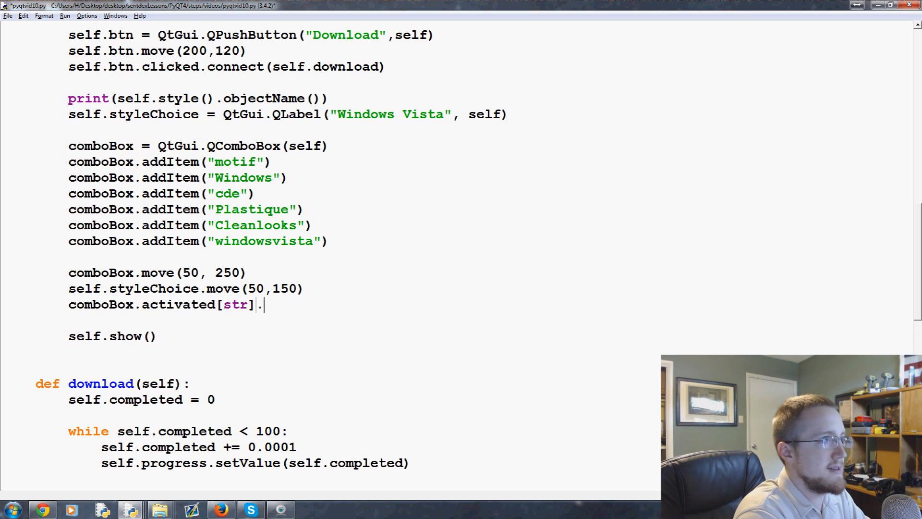
type("connect()")
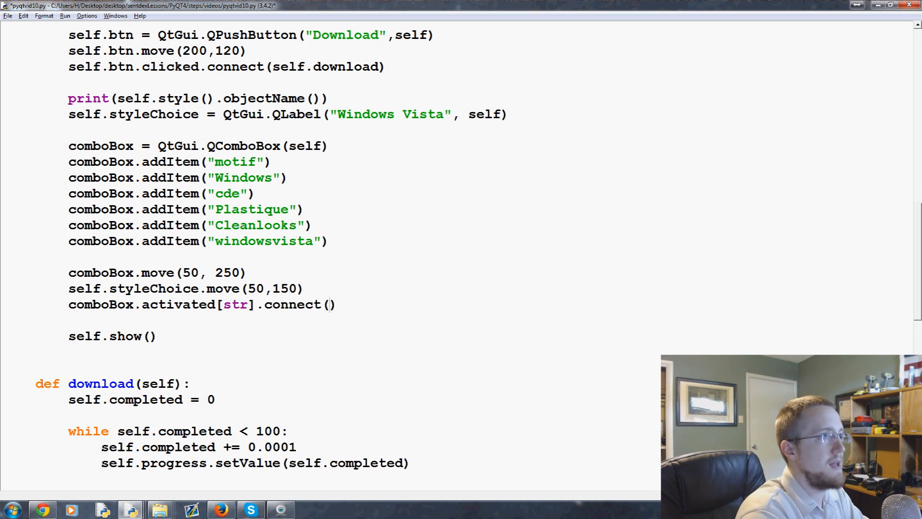
type("self.")
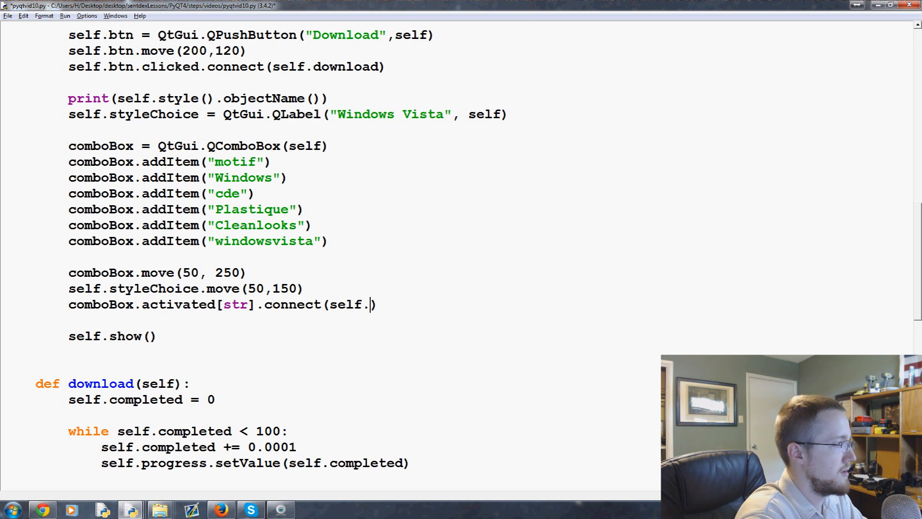
type("style")
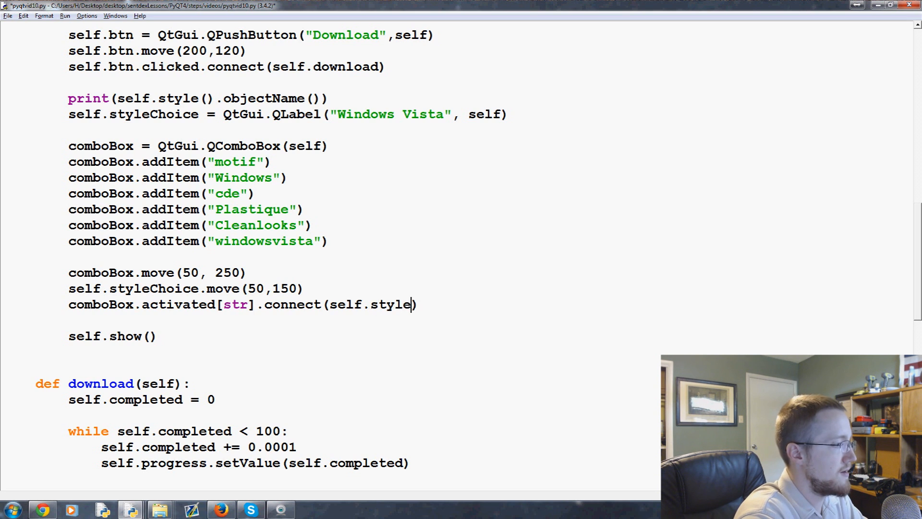
type("_choice")
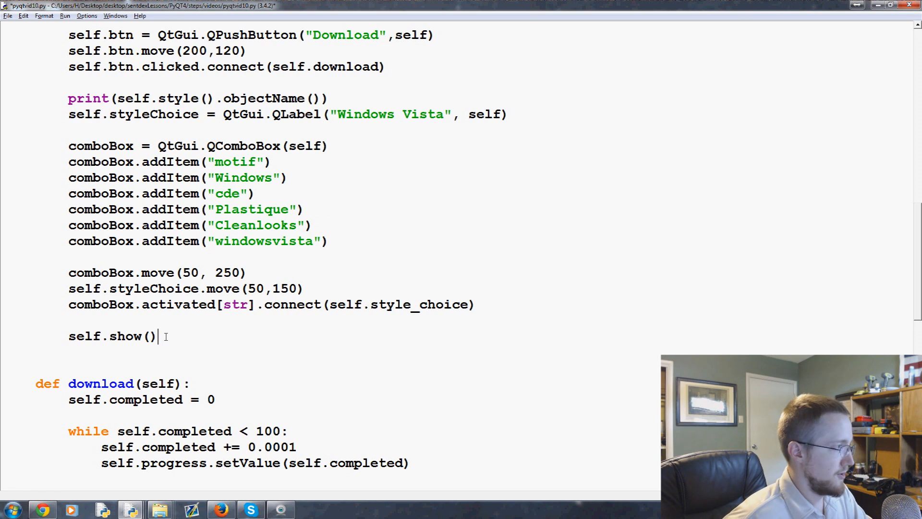
key("Return")
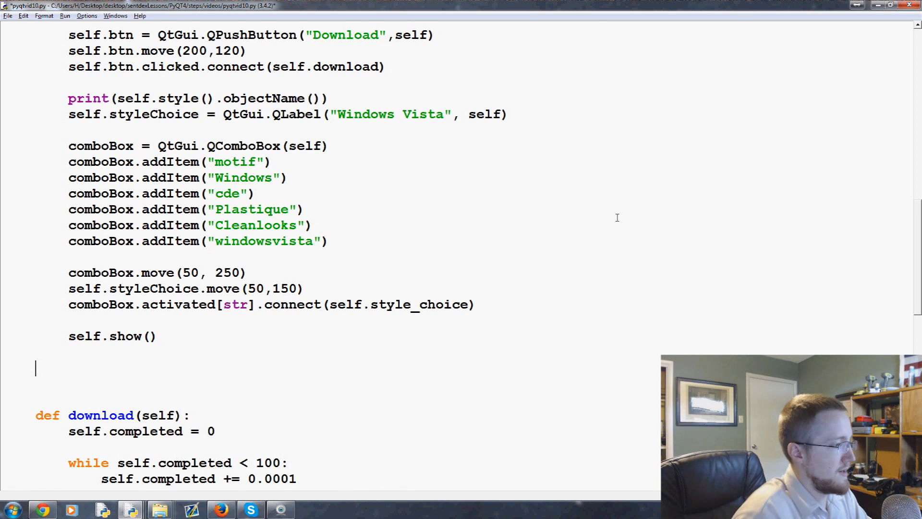
double_click(418, 304)
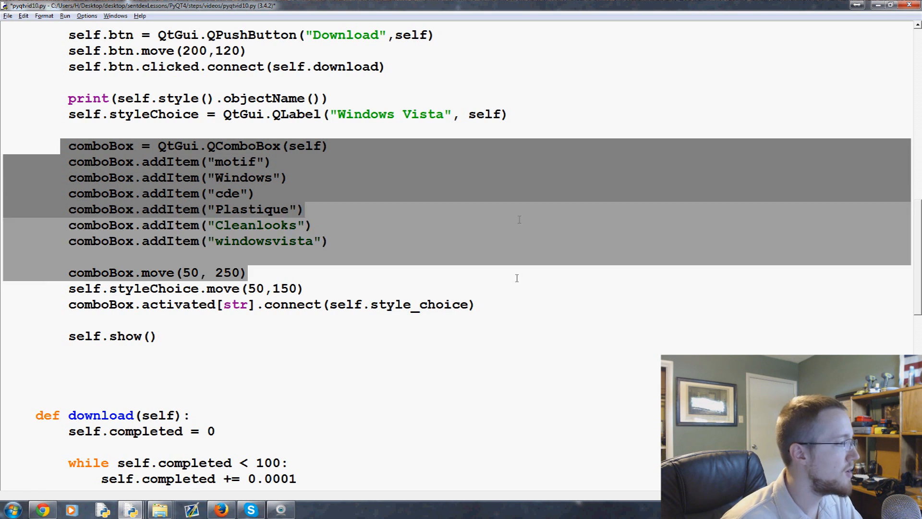
Define style_choice(self) below self.show() with the body self.styleChoice.setText(text)
left_click(176, 296)
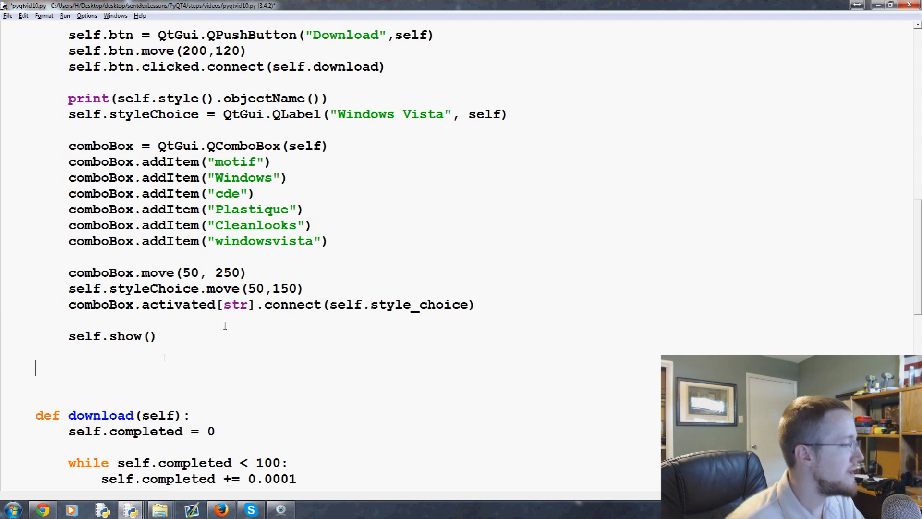
type("def")
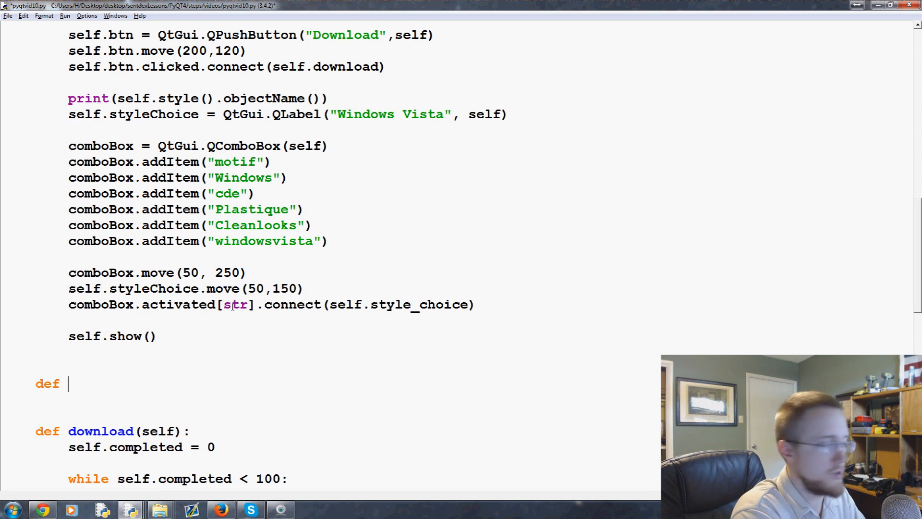
type("st")
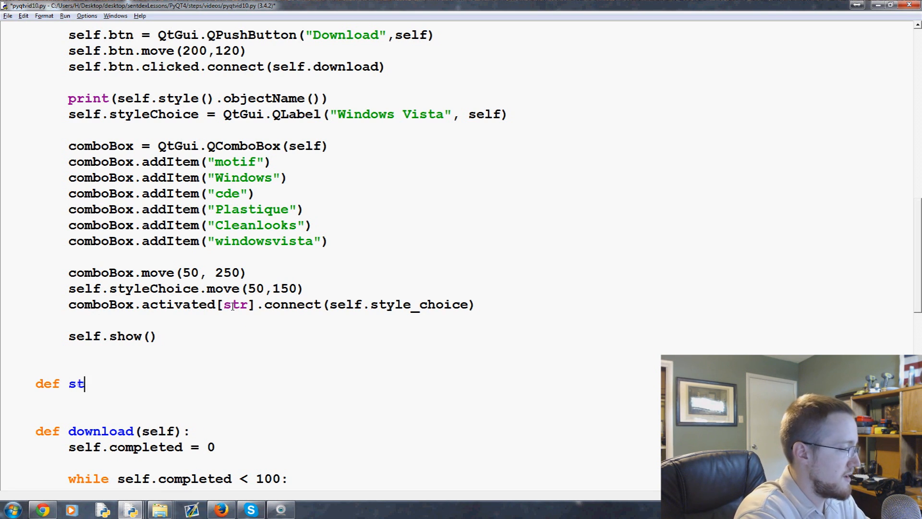
type("yle_choice:")
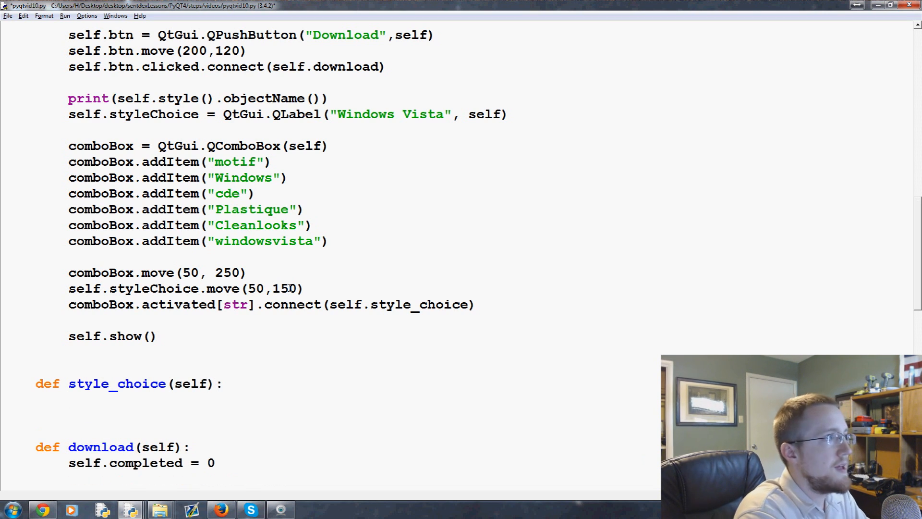
scroll("down", 3)
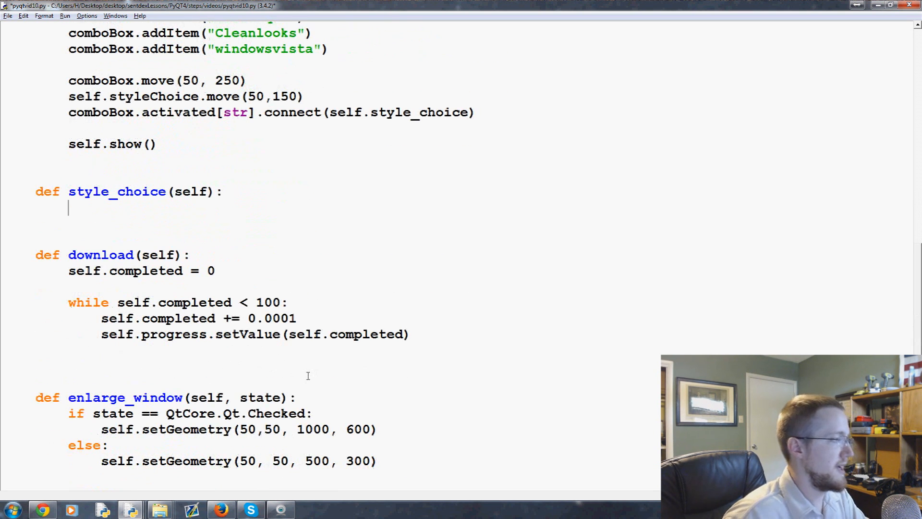
type("self.")
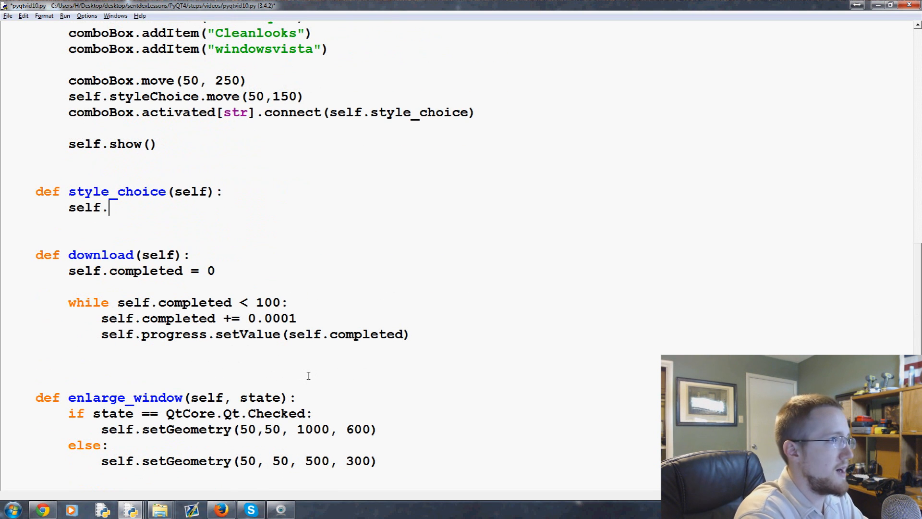
type("styleCho")
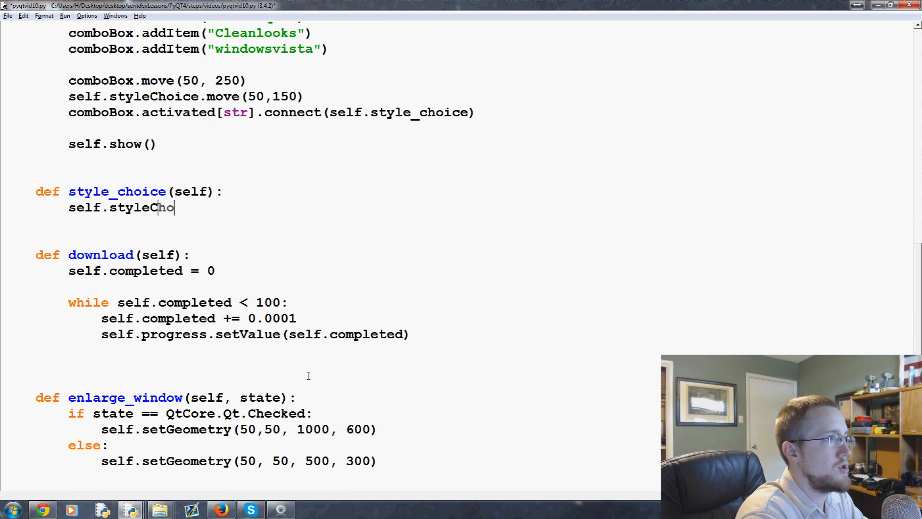
type("ice.")
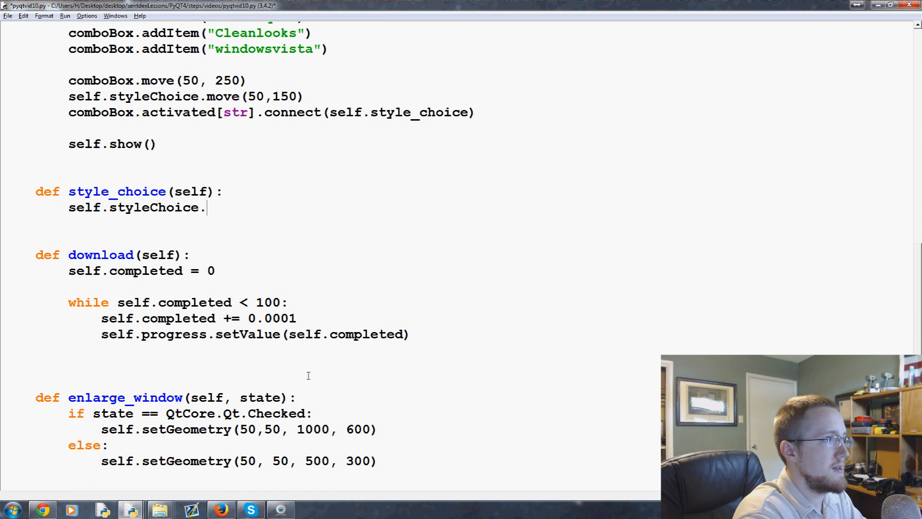
type("set")
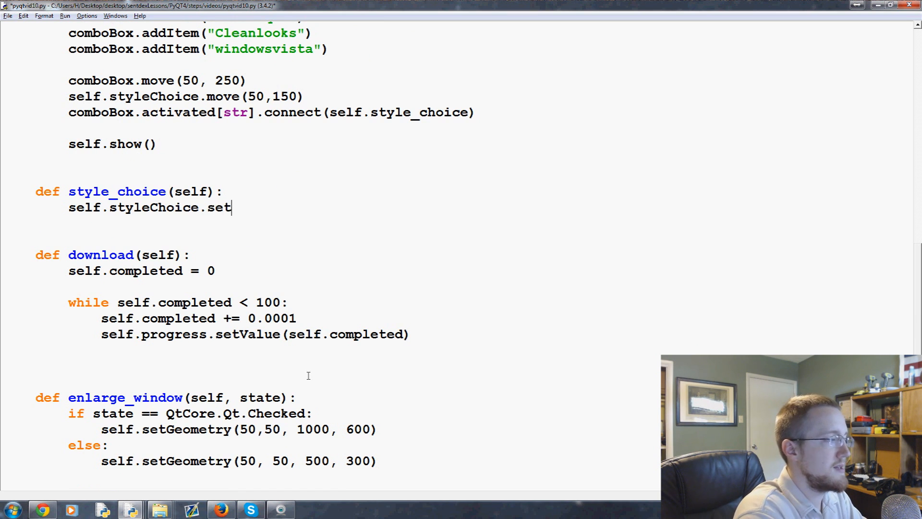
type("Text(text")
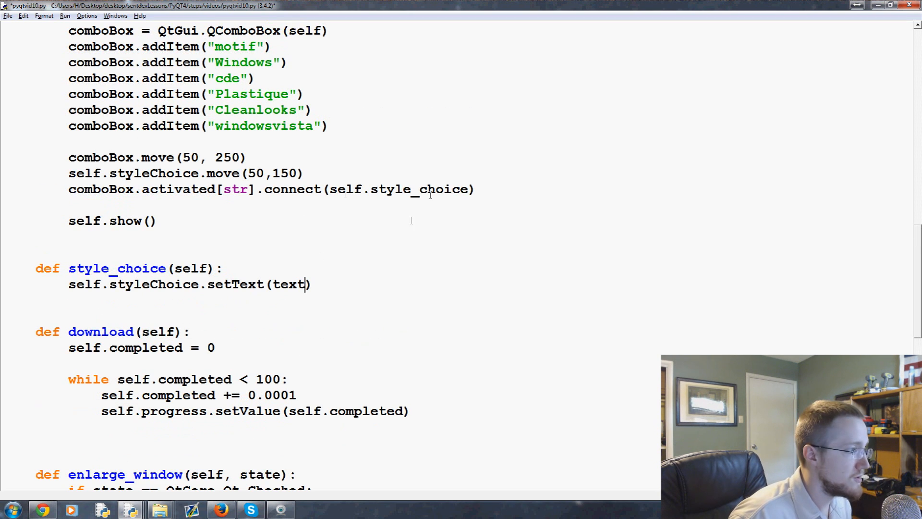
scroll("up", 3)
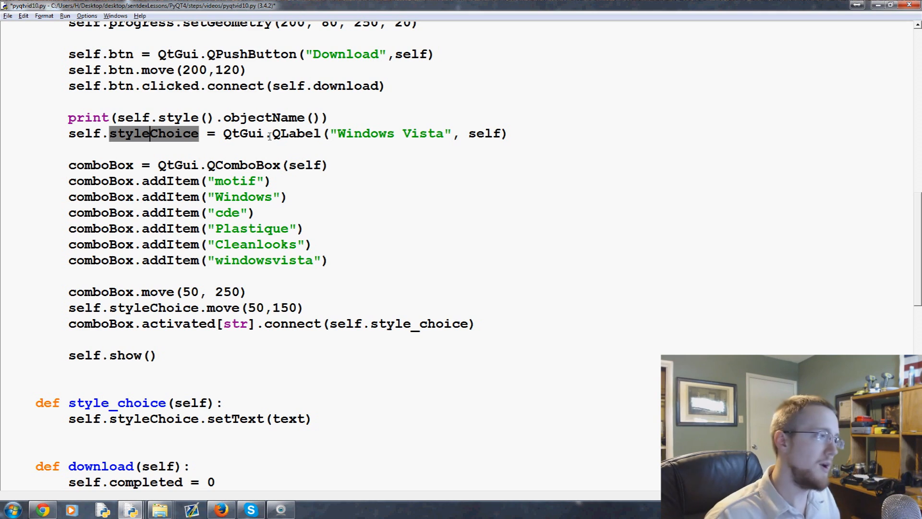
scroll("down", 3)
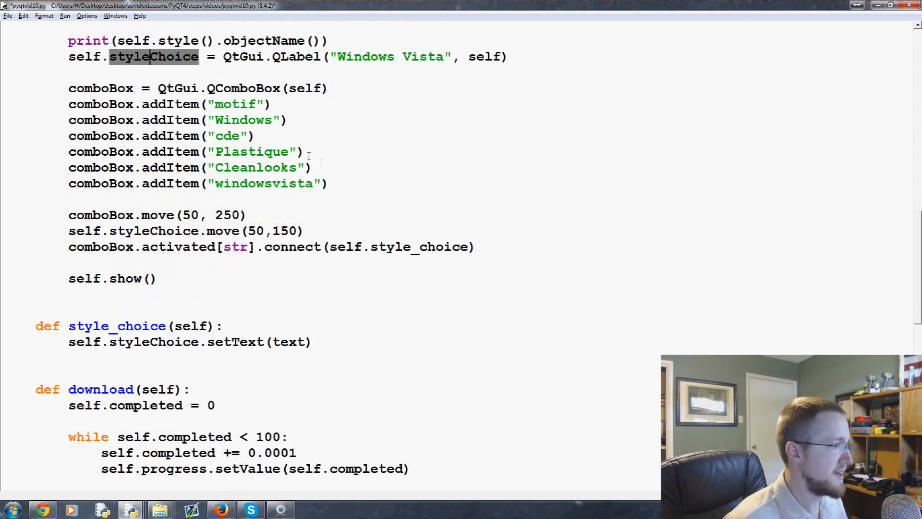
scroll("down", 3)
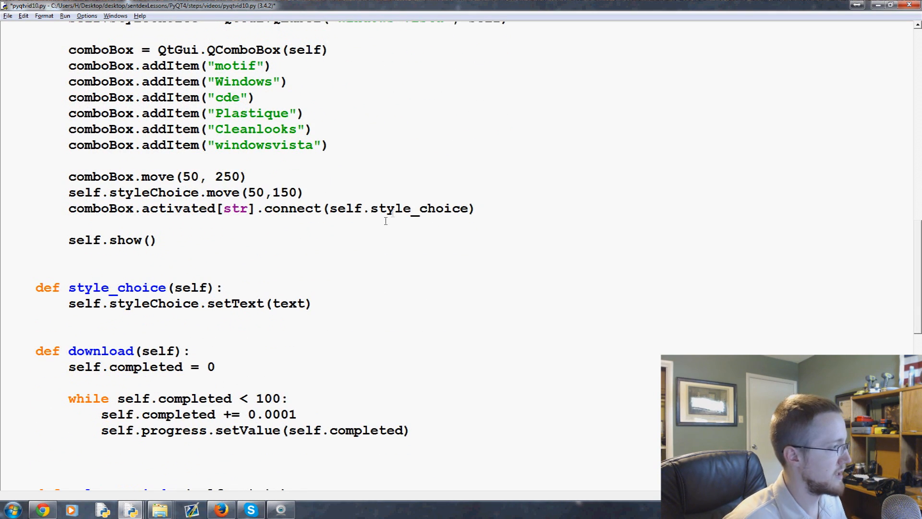
mouse_move(139, 194)
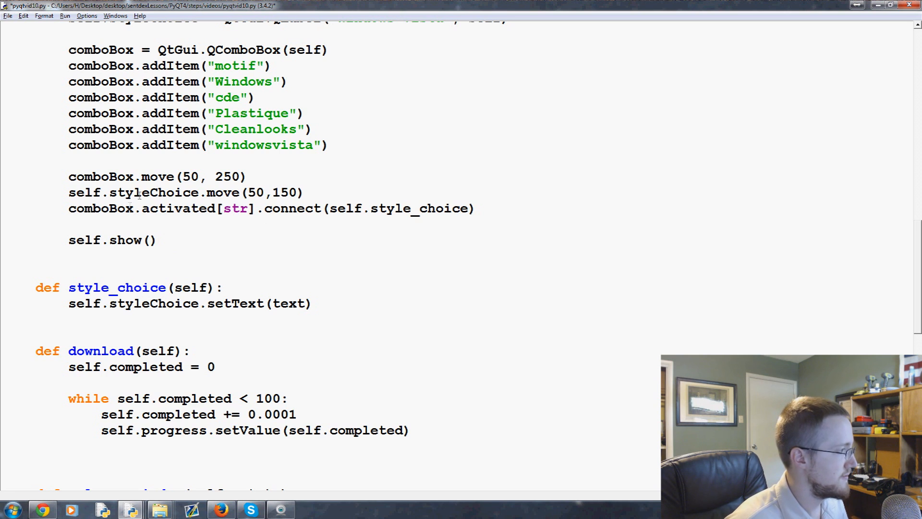
double_click(171, 192)
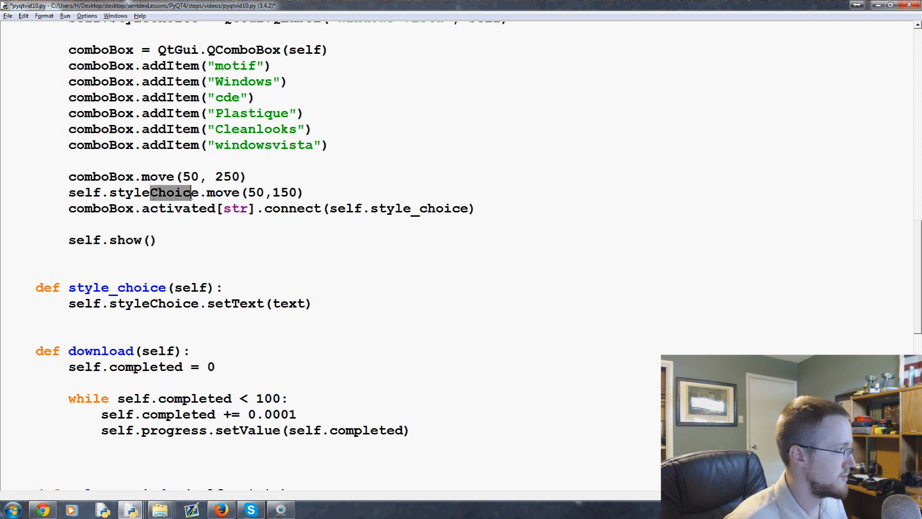
double_click(153, 304)
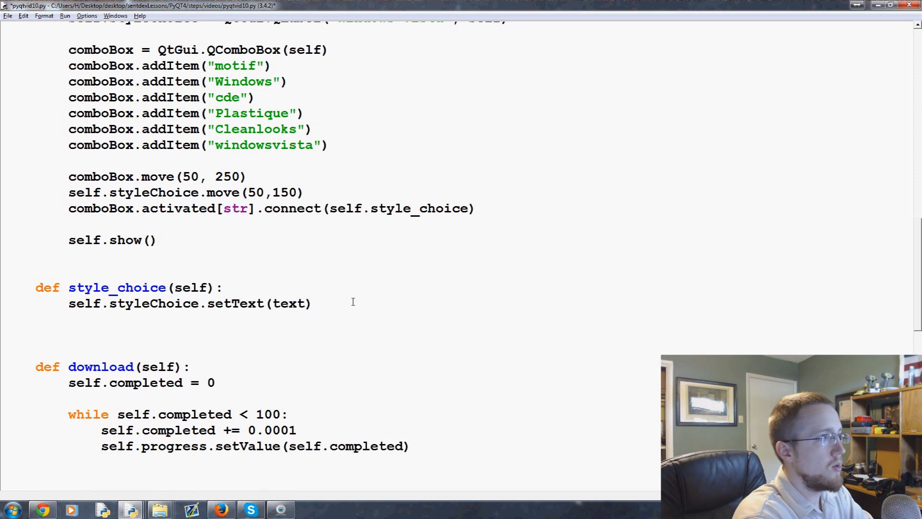
Add QtGui.QApplication.setStyle(QtGui.QStyleFactory.create(text)) under the setText line
type("QtGui.")
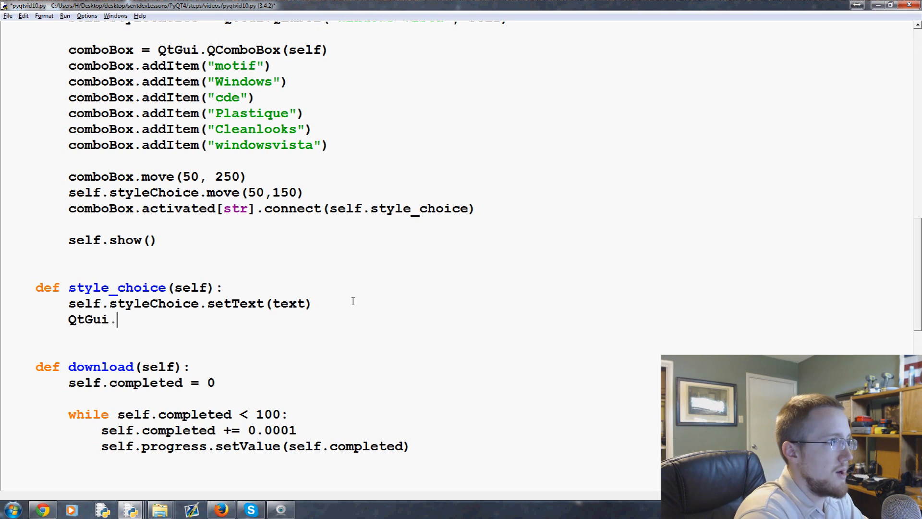
type("QApplicatio")
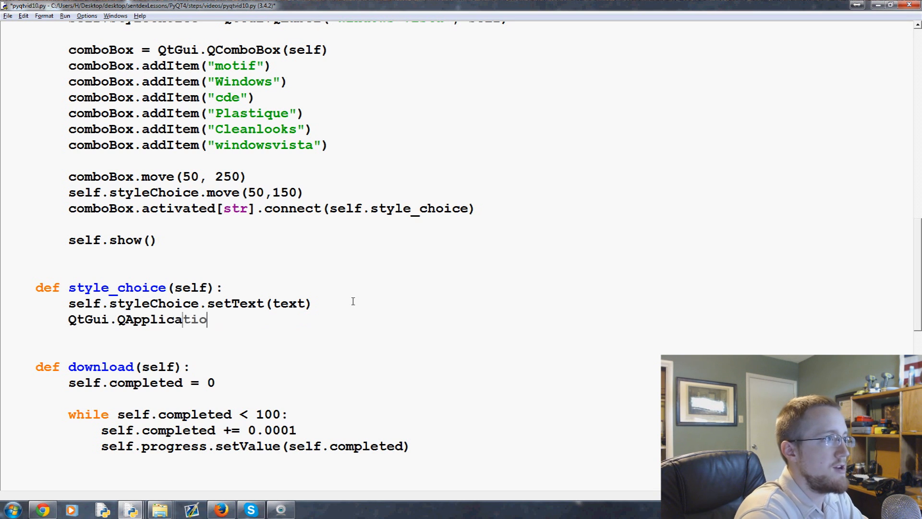
type("n.setS")
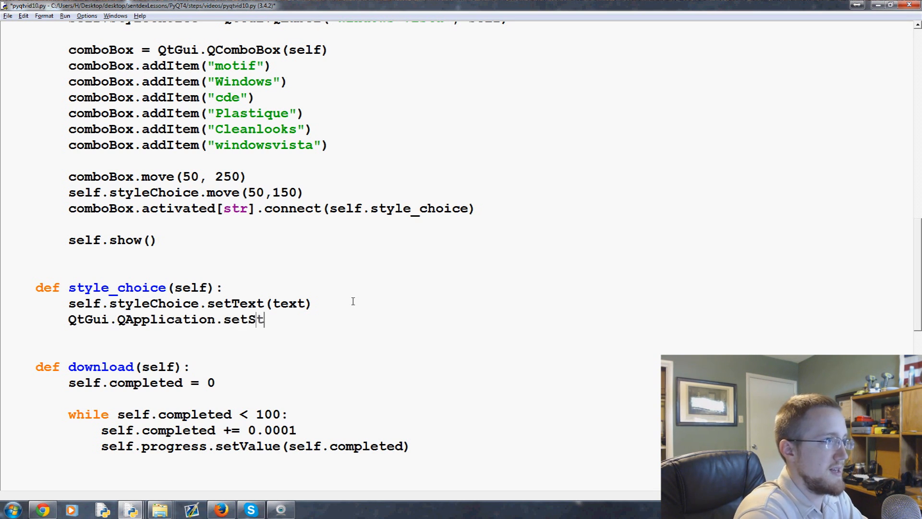
type("tyle()")
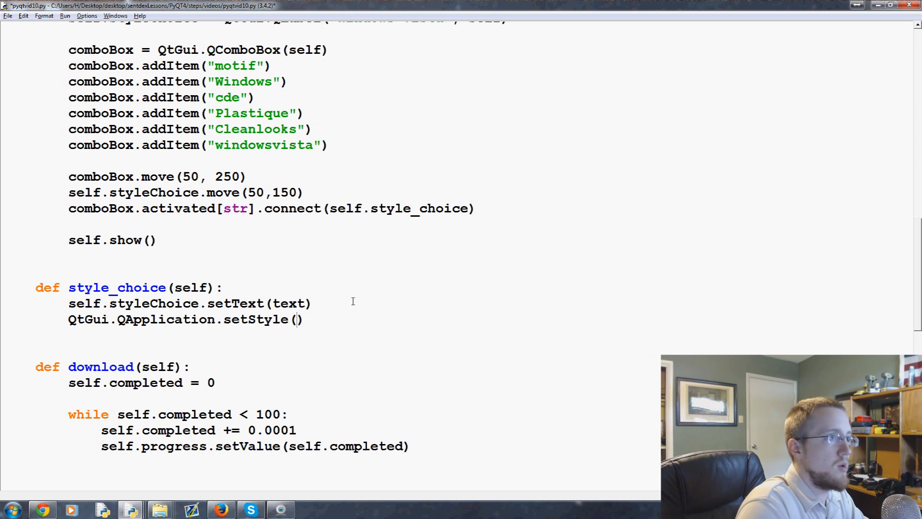
type("QtGui.QS")
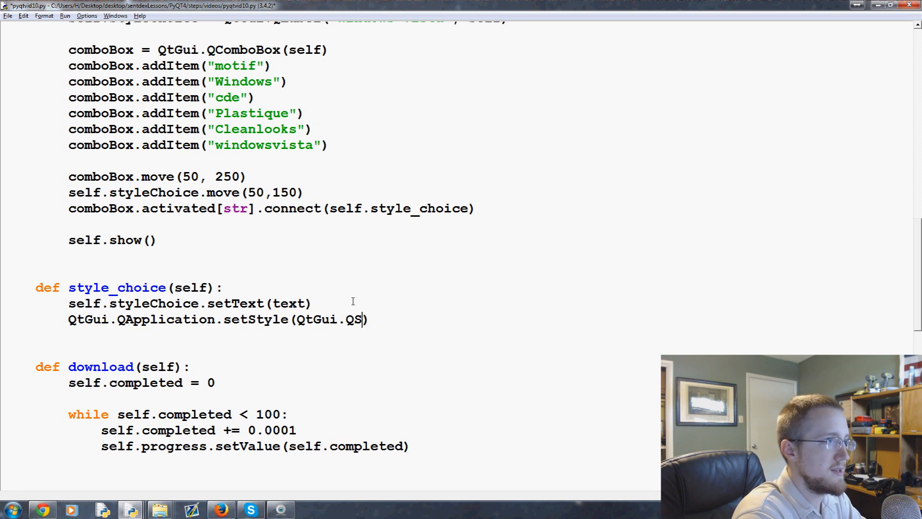
type("tyleFa")
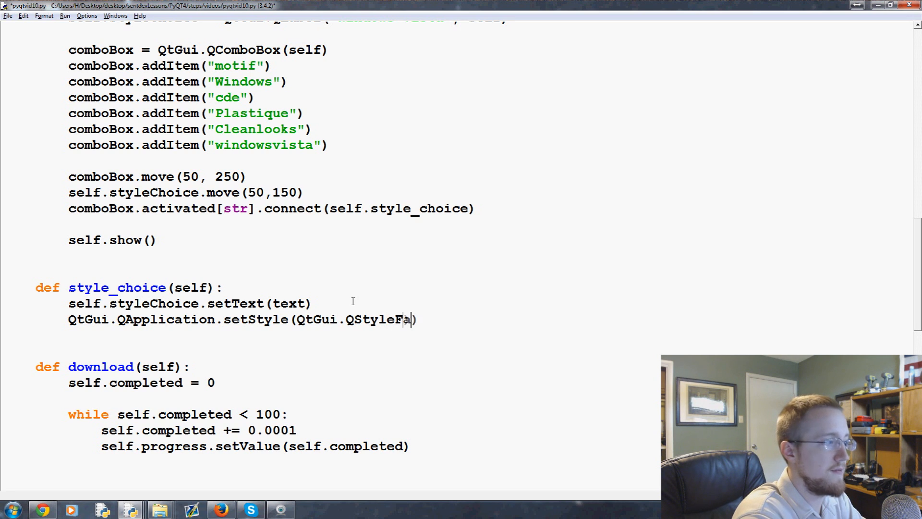
type("ctory.create(text")
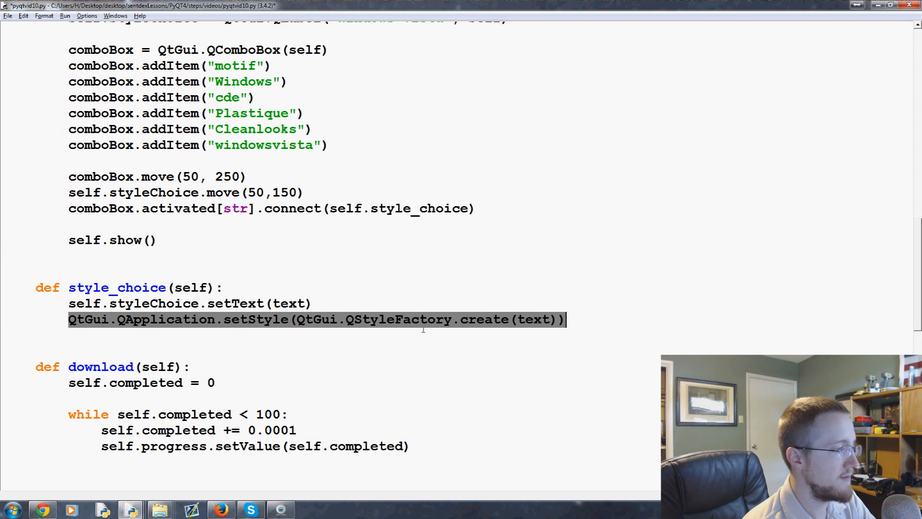
double_click(398, 320)
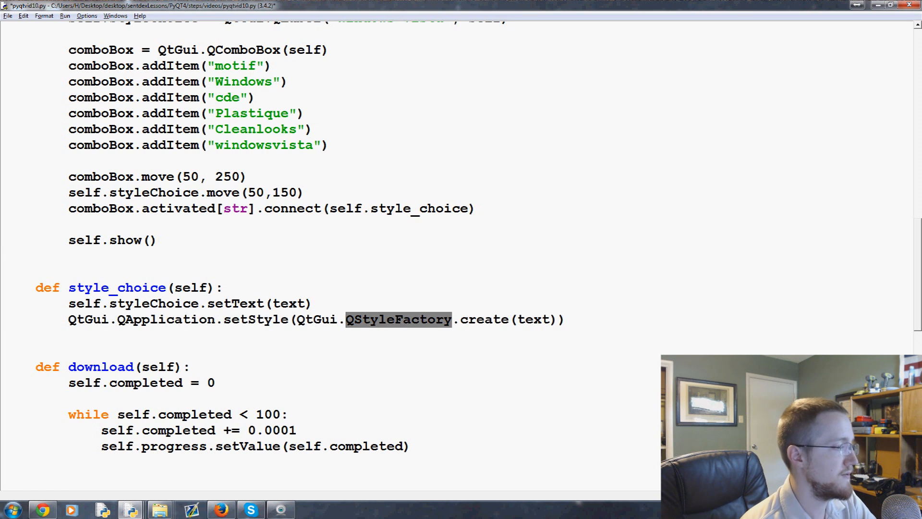
Scroll through the script to review the label, combo box items and style_choice code
double_click(485, 320)
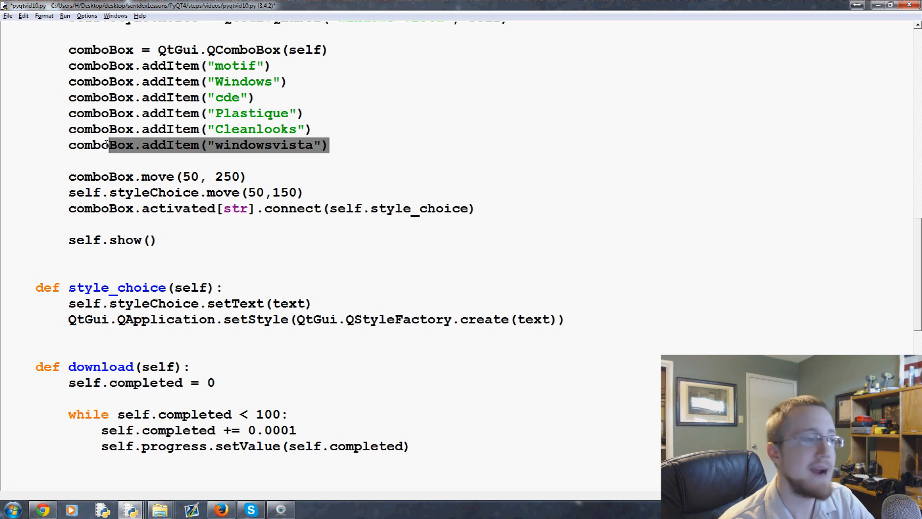
scroll("up", 3)
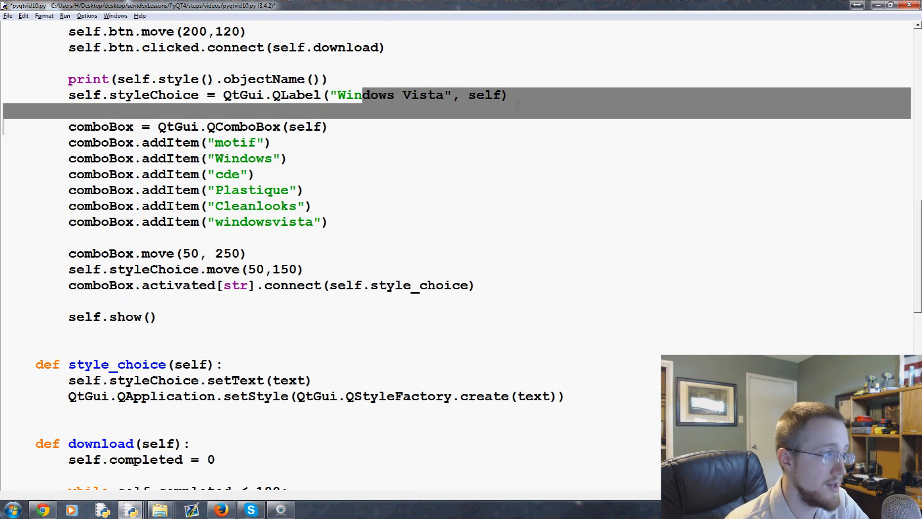
scroll("down", 3)
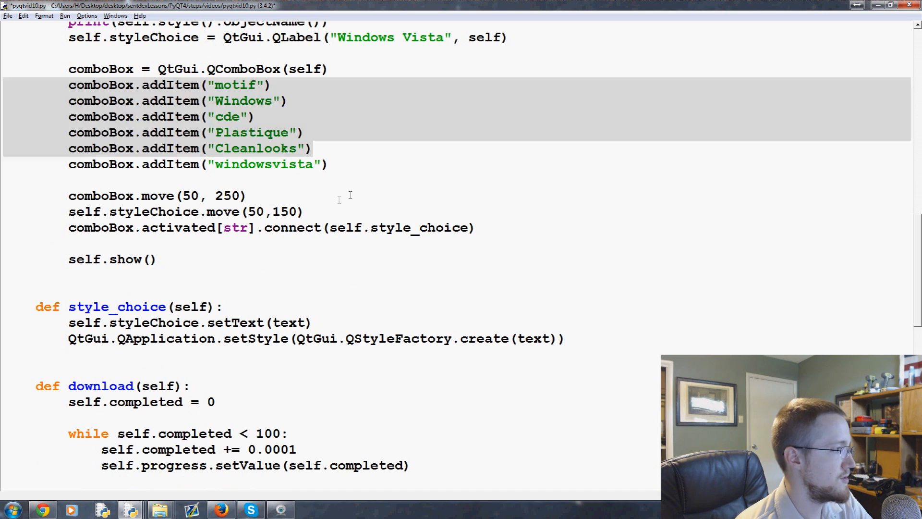
scroll("down", 3)
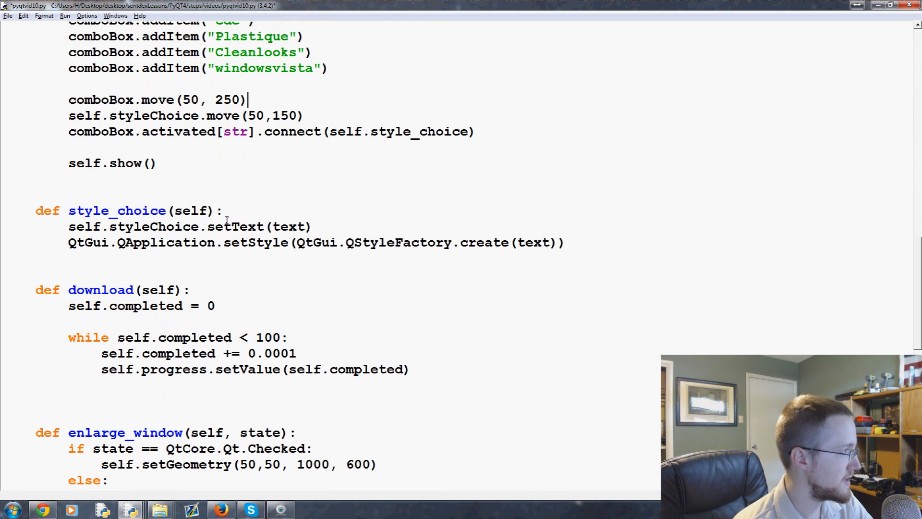
Run the PyQT tuts! app, pick motif from the style combo box, then close it
left_click(157, 115)
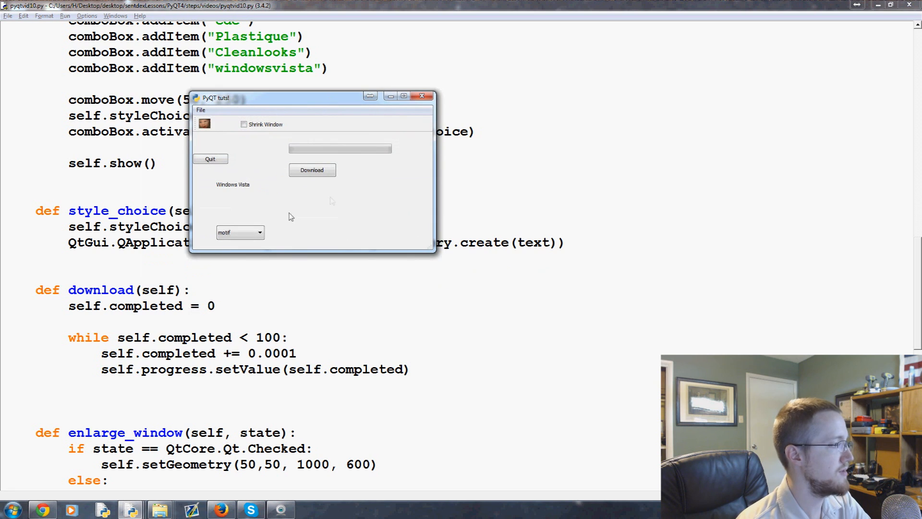
left_click(240, 232)
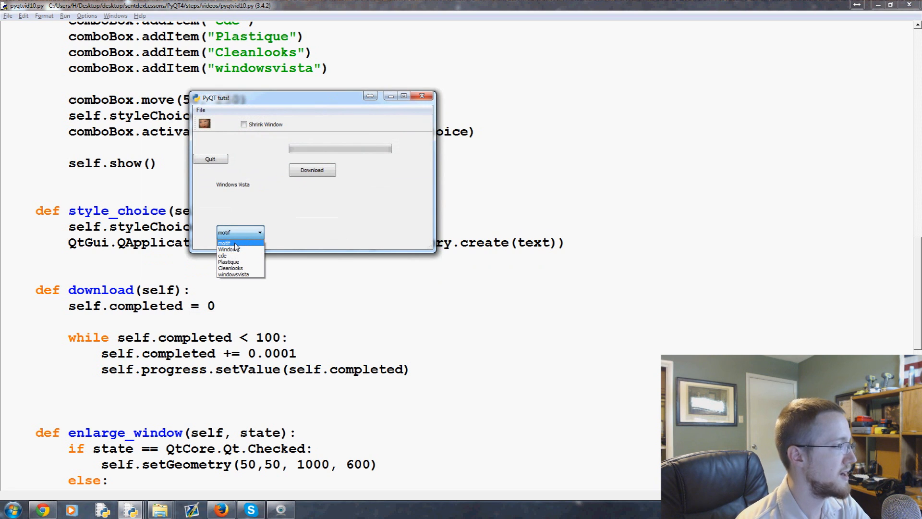
left_click(241, 232)
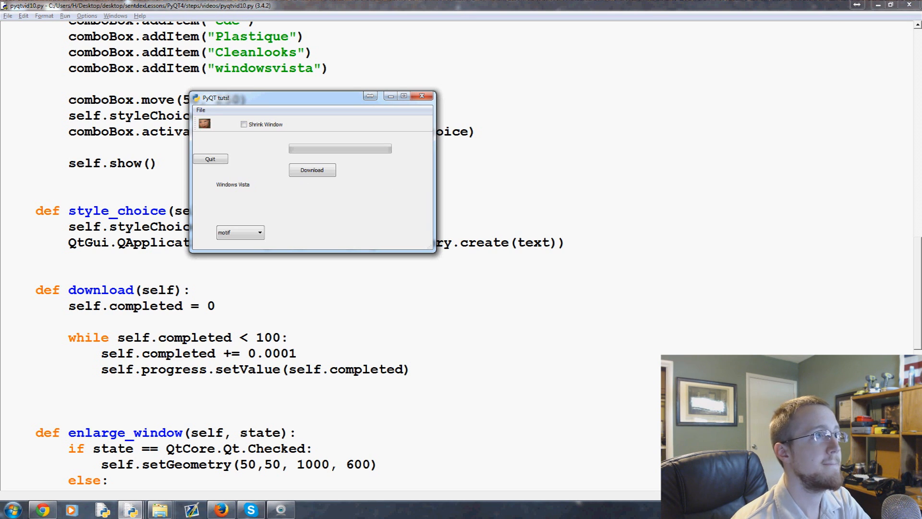
mouse_move(458, 91)
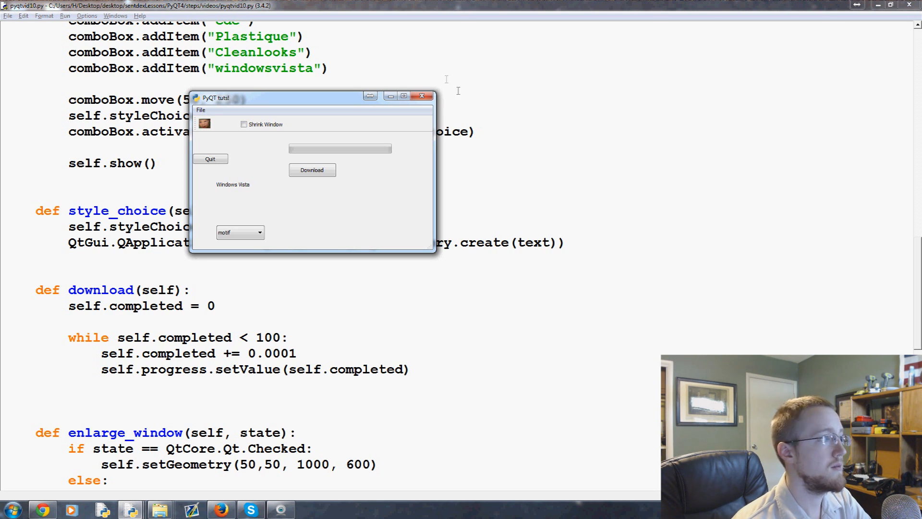
mouse_move(424, 114)
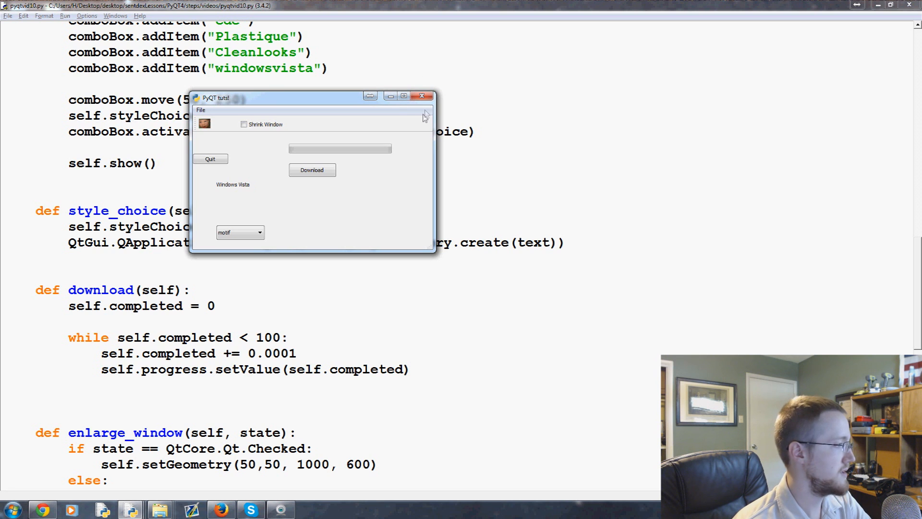
left_click(422, 96)
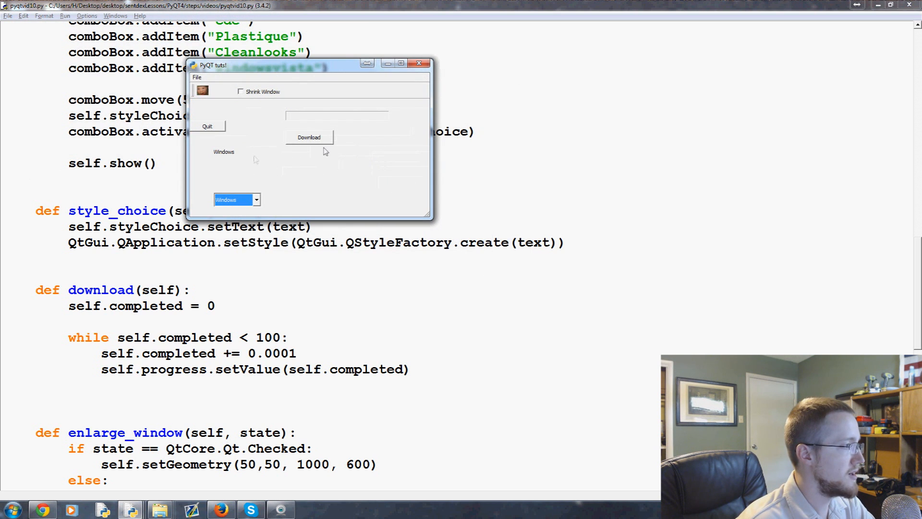
Run the download, shrink the window, then cycle styles through Plastique to Cleanlooks
left_click(309, 137)
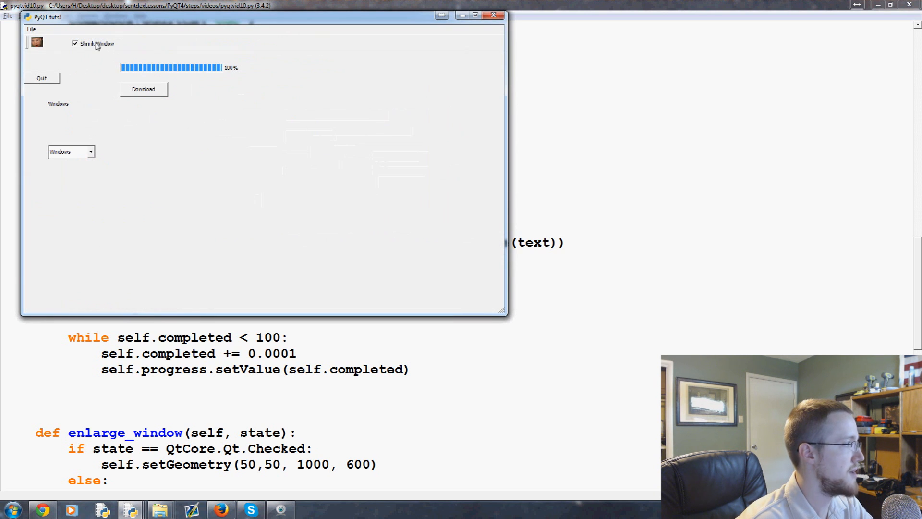
left_click(75, 43)
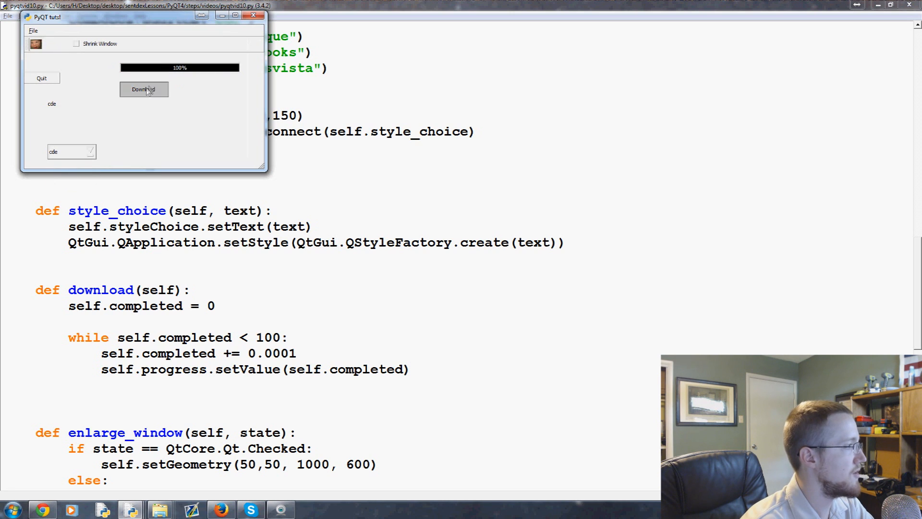
left_click(70, 151)
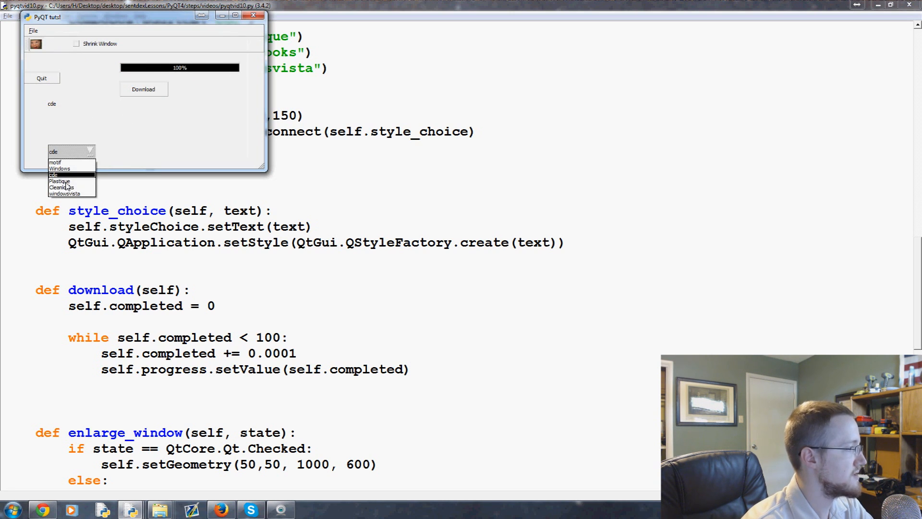
left_click(58, 181)
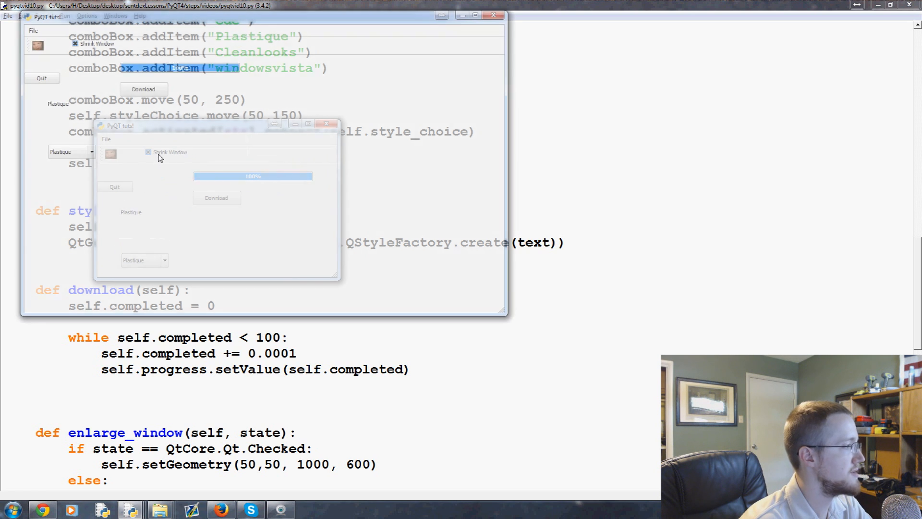
left_click(91, 152)
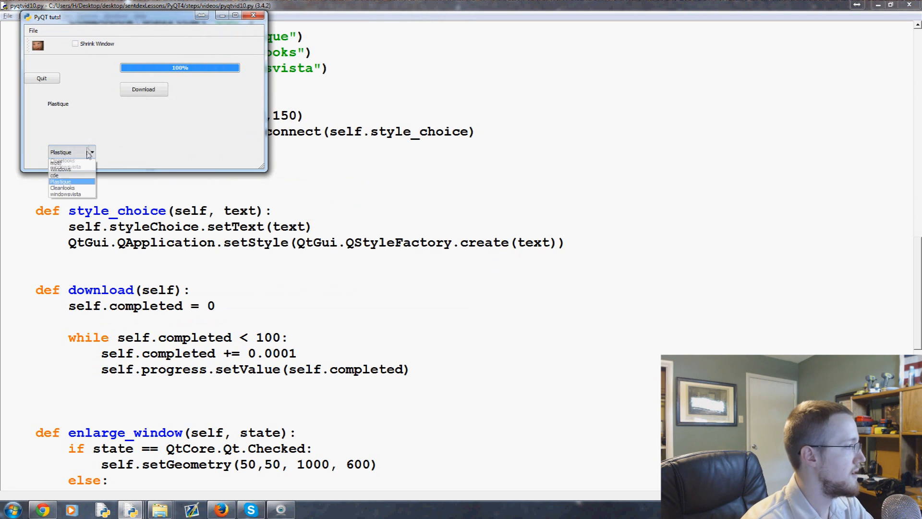
left_click(62, 188)
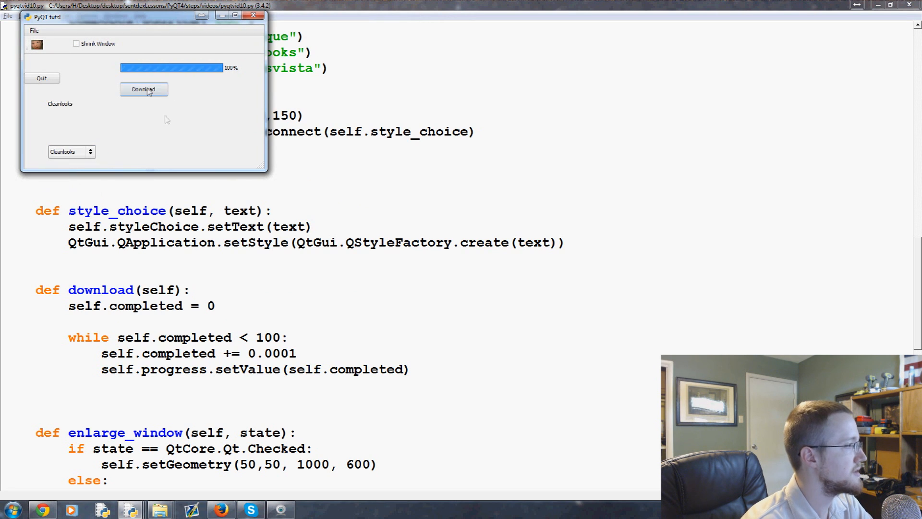
Enlarge and restore the window, then open and close the File menu
left_click(75, 43)
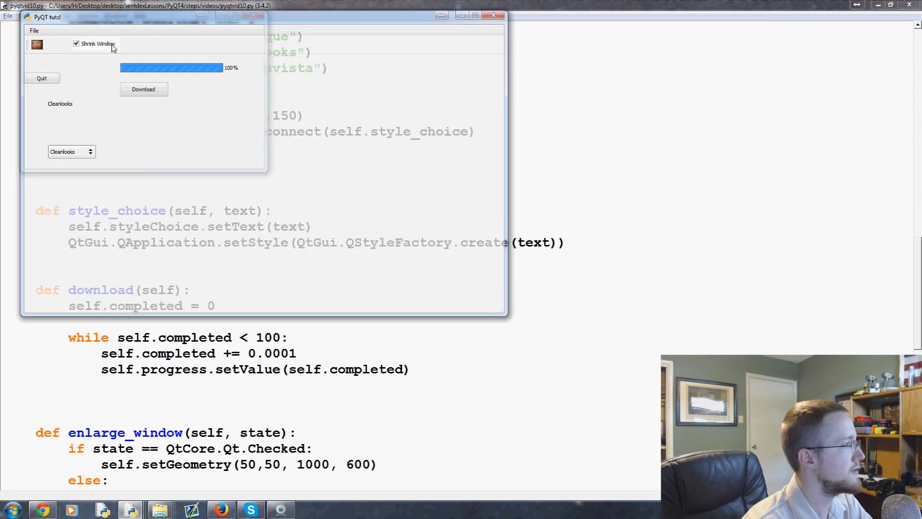
left_click(76, 44)
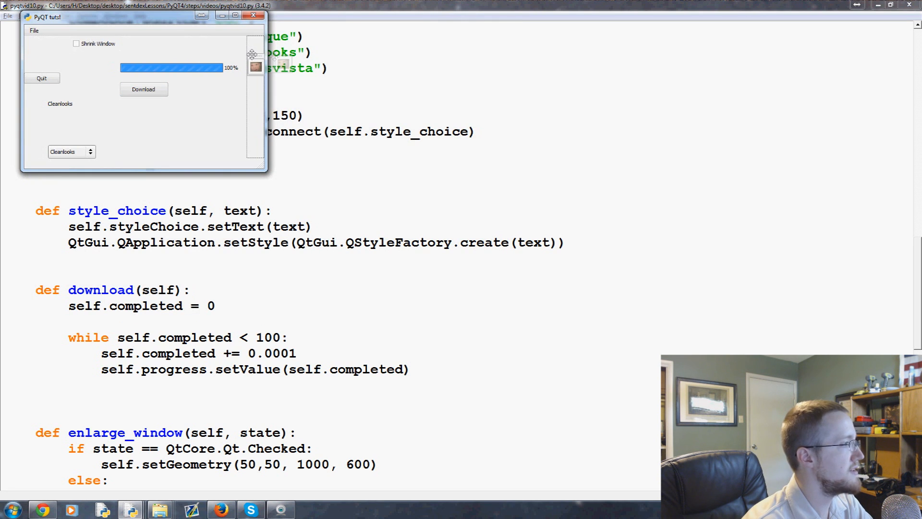
left_click(33, 31)
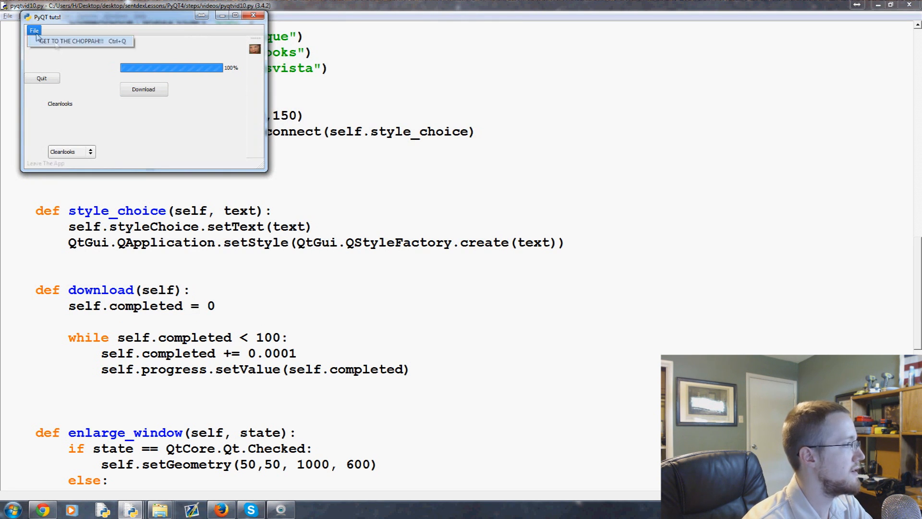
left_click(71, 151)
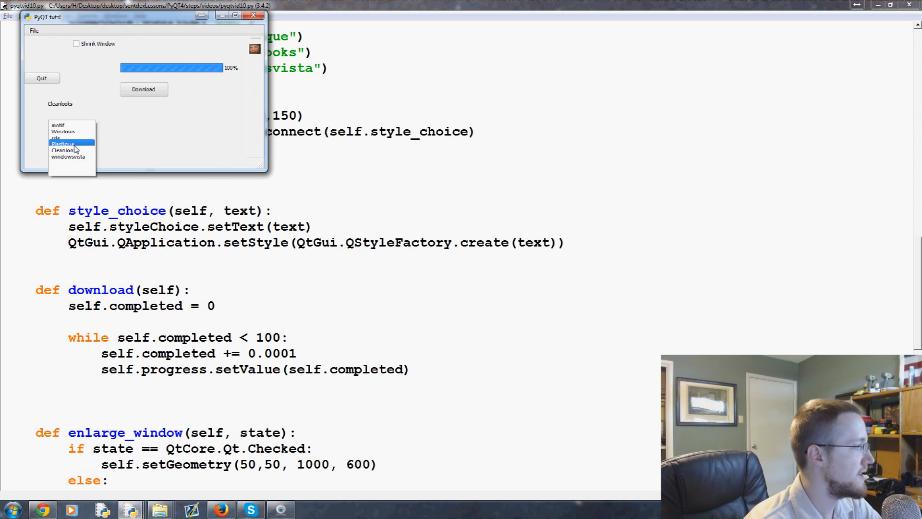
Apply the Plastique style and run a download until the progress bar hits 100%
left_click(62, 144)
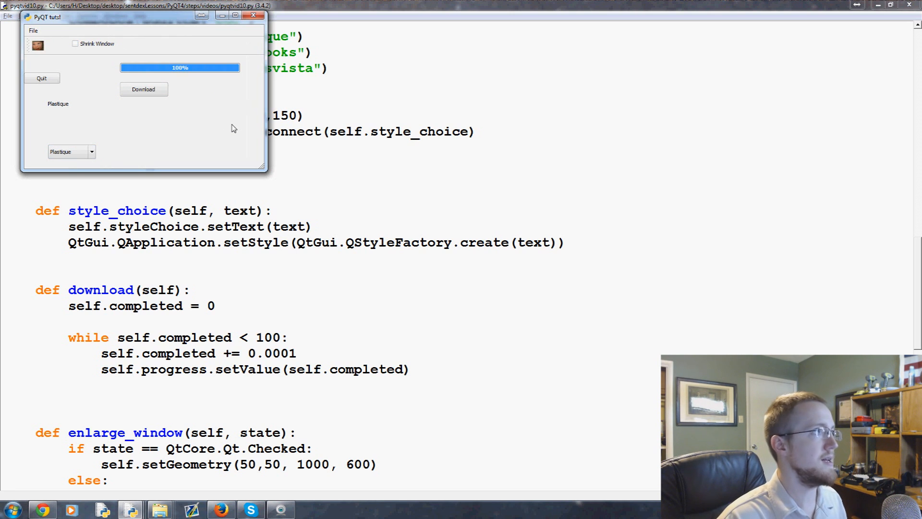
mouse_move(212, 129)
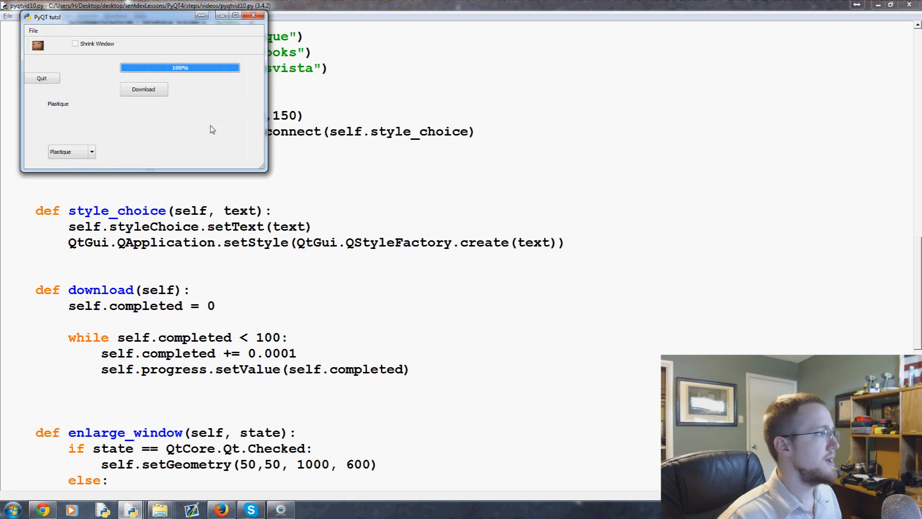
mouse_move(141, 145)
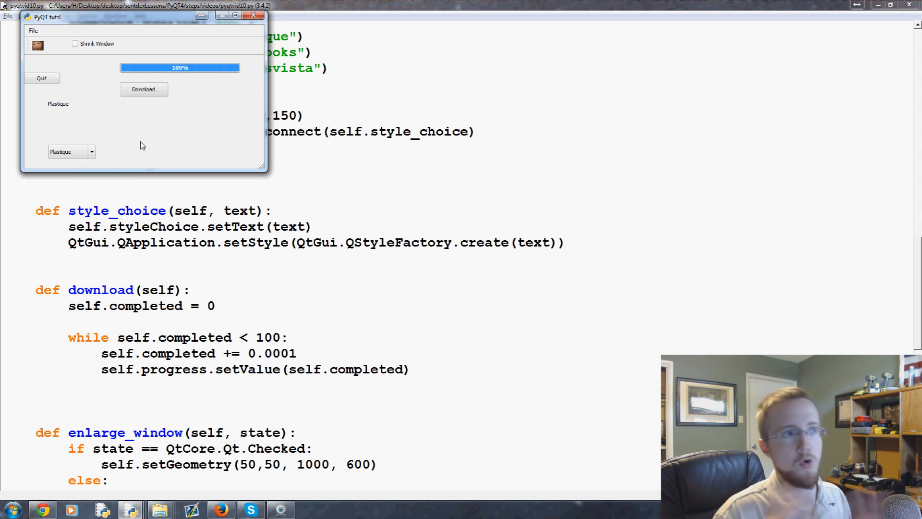
mouse_move(212, 62)
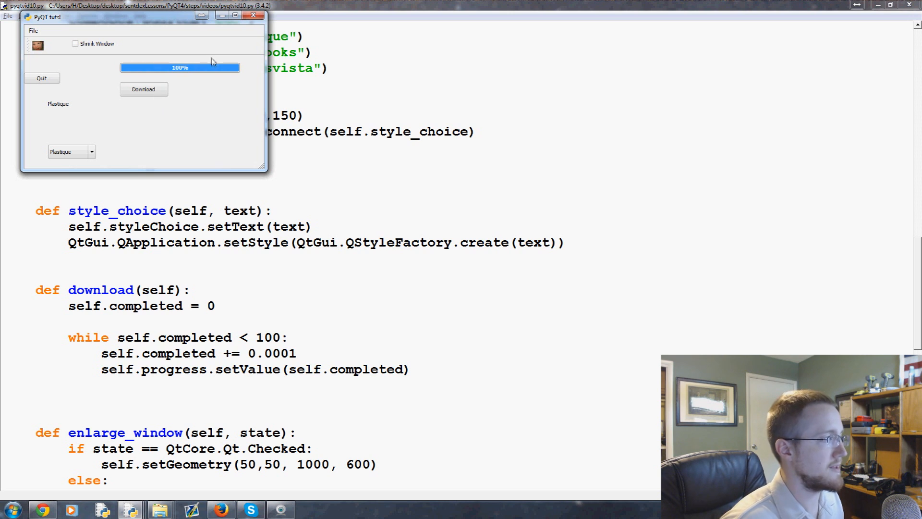
mouse_move(52, 110)
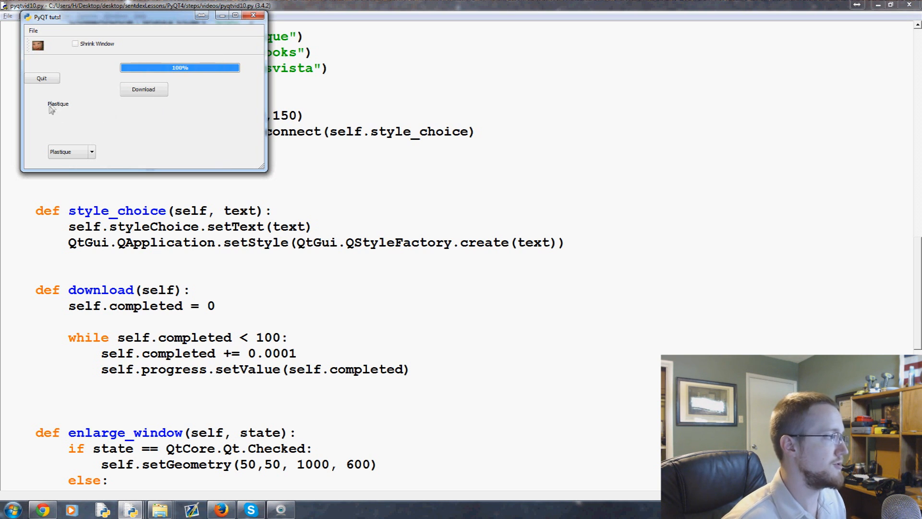
left_click(144, 90)
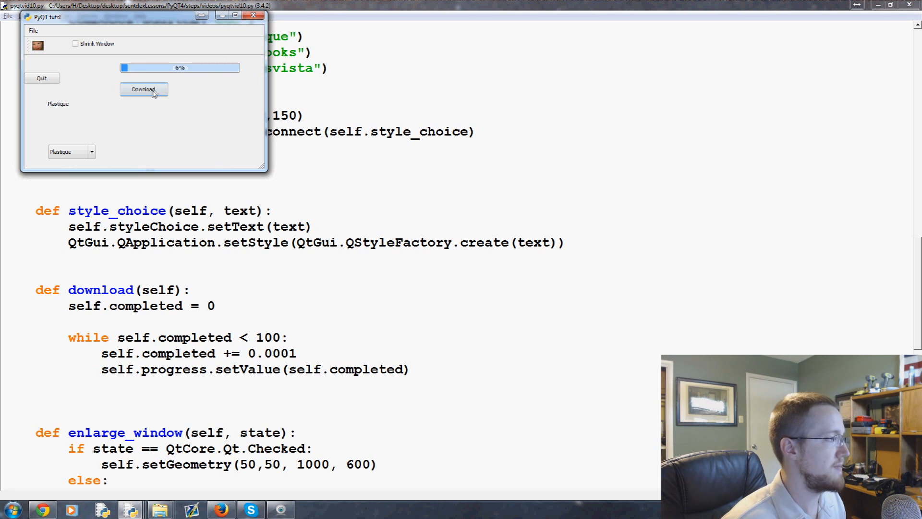
left_click(144, 90)
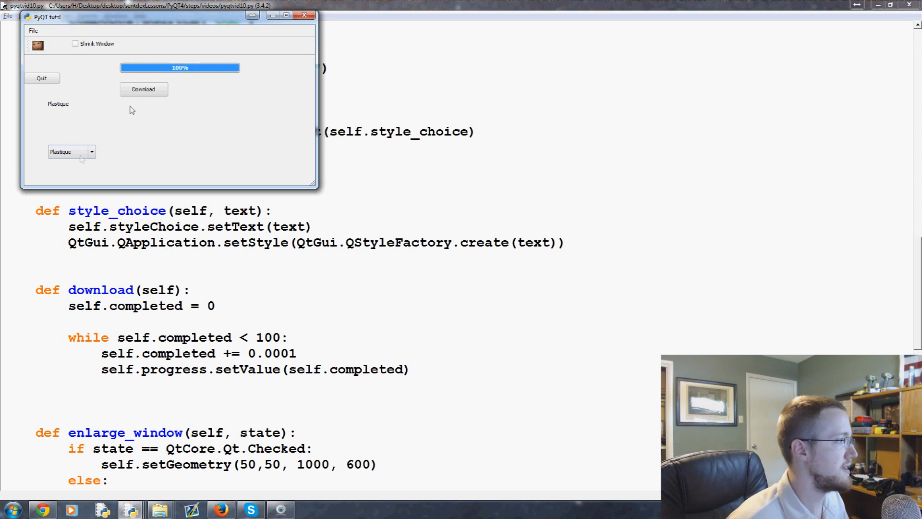
left_click(71, 152)
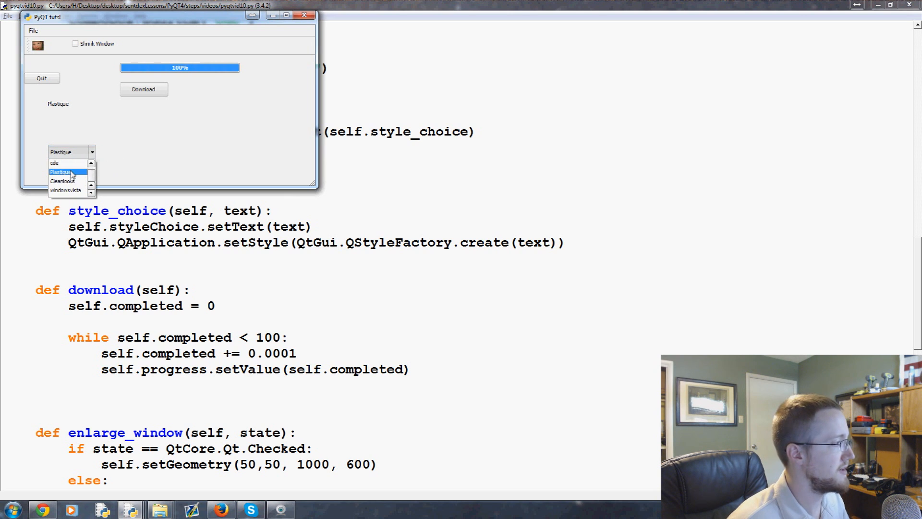
left_click(63, 181)
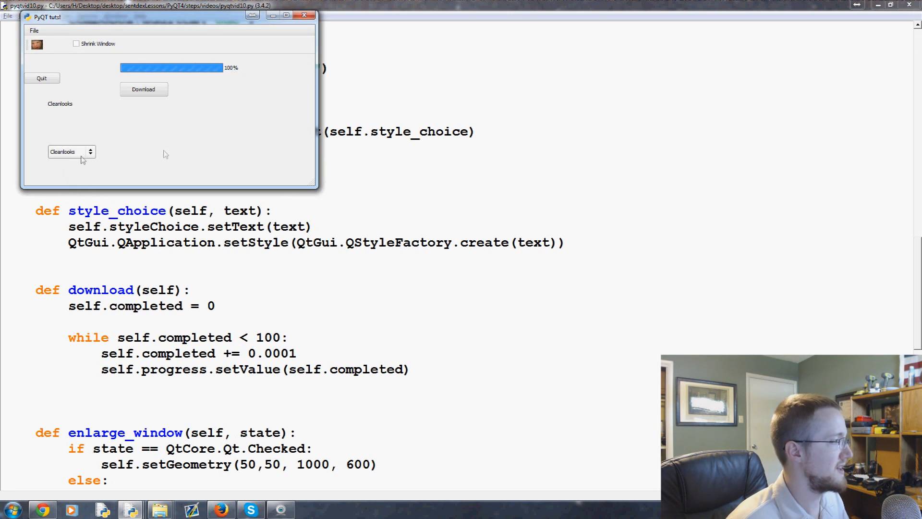
left_click(71, 152)
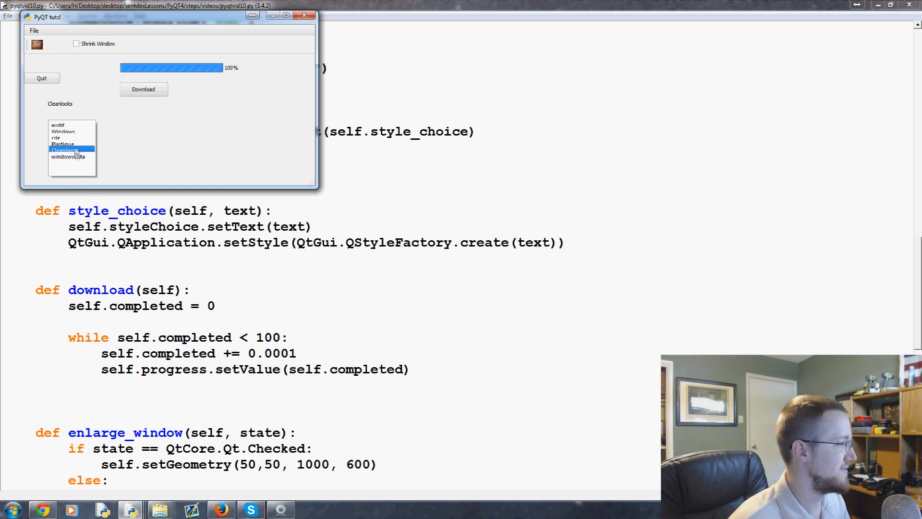
left_click(60, 144)
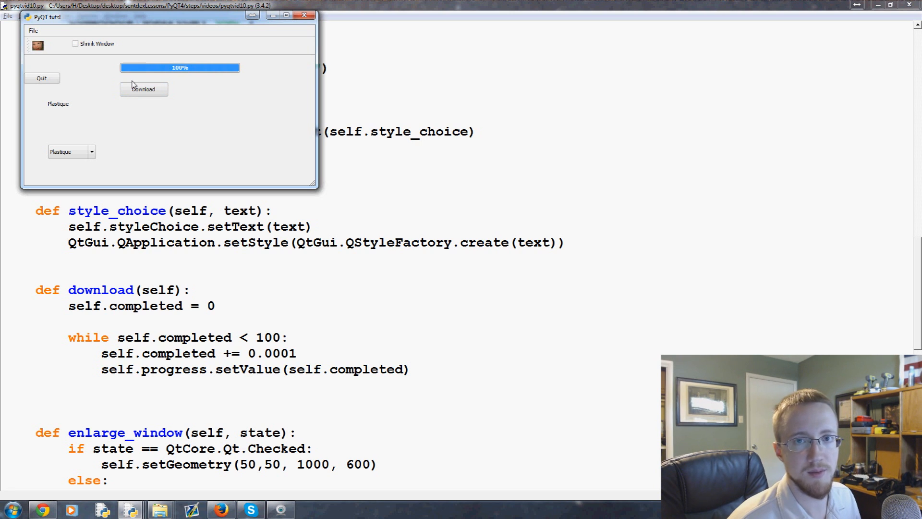
mouse_move(87, 69)
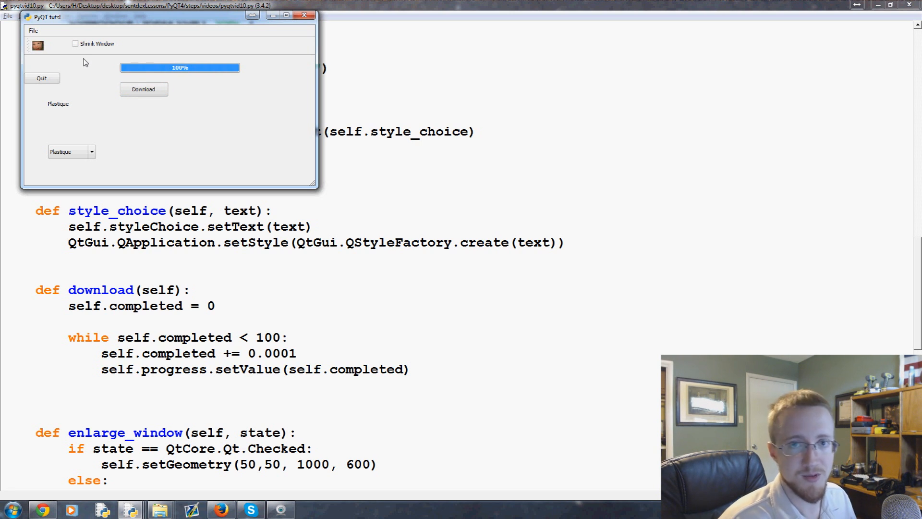
mouse_move(79, 68)
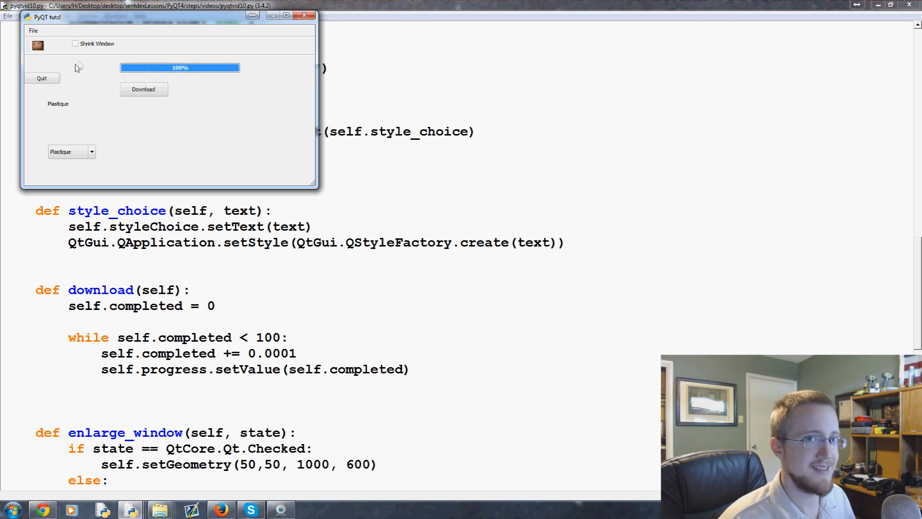